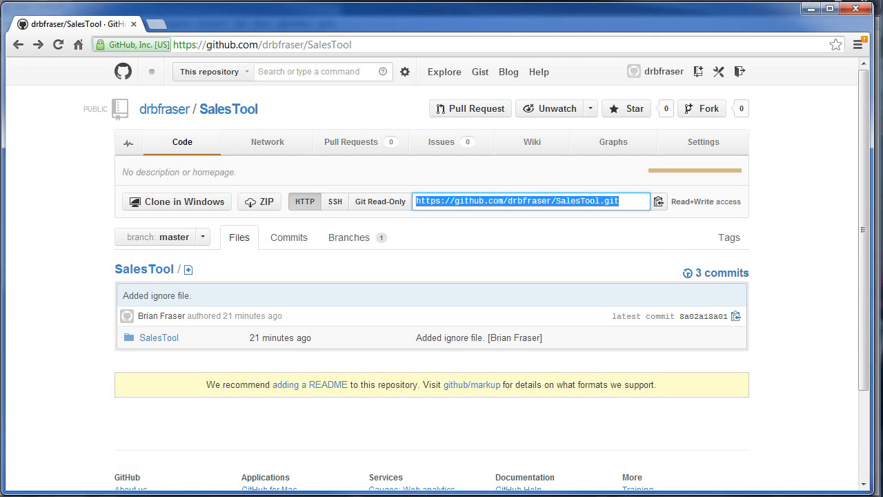
mouse_move(440, 249)
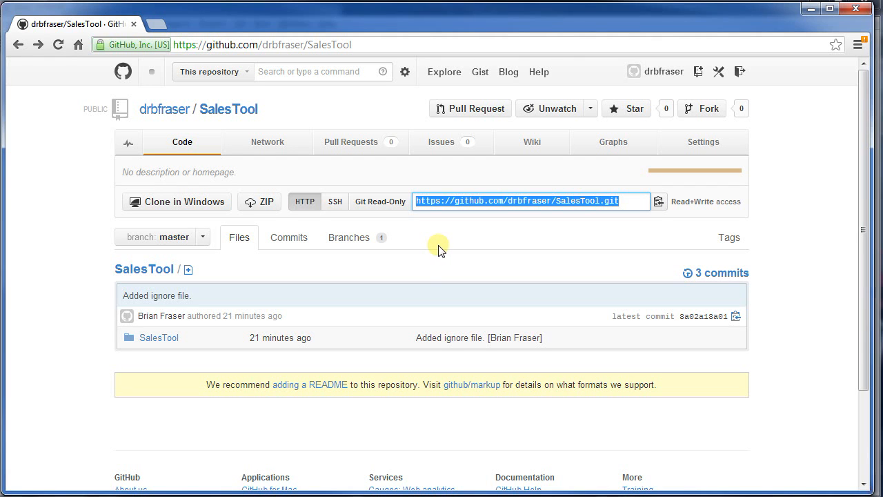
mouse_move(415, 245)
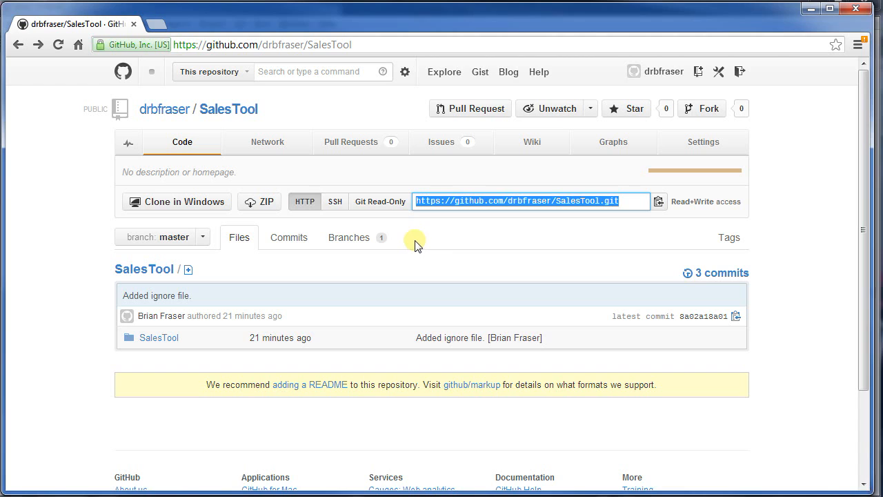
mouse_move(380, 235)
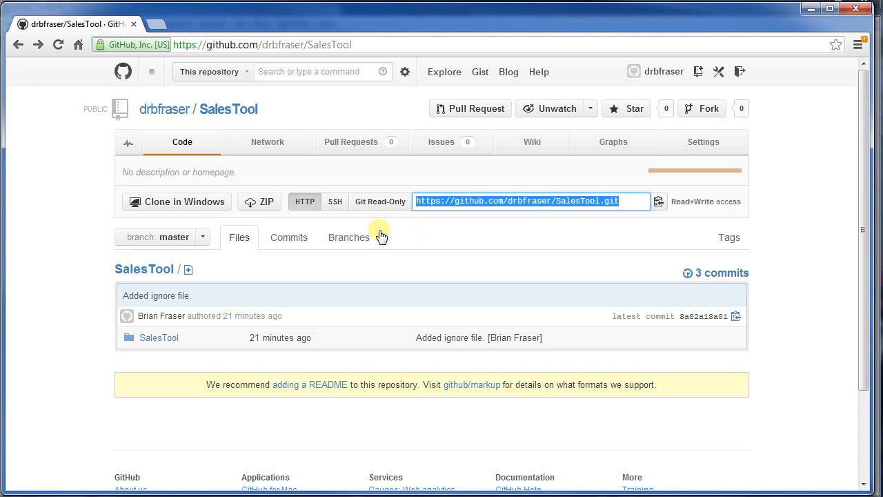
mouse_move(375, 236)
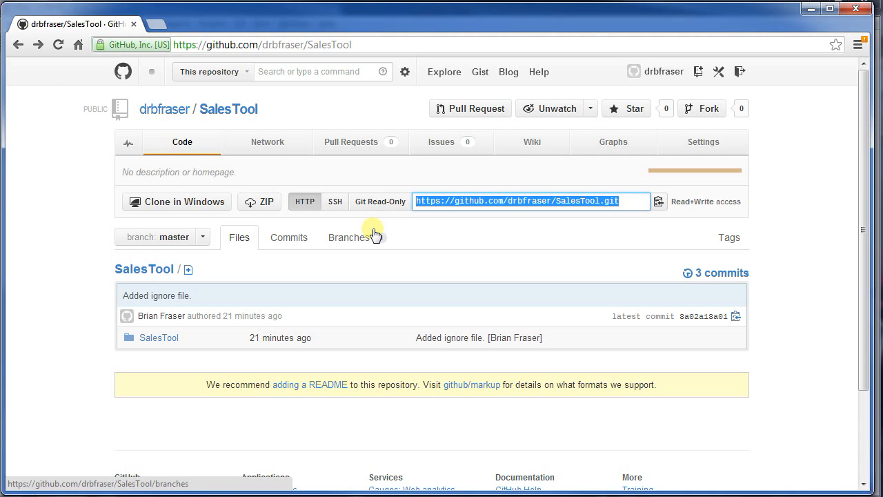
mouse_move(389, 233)
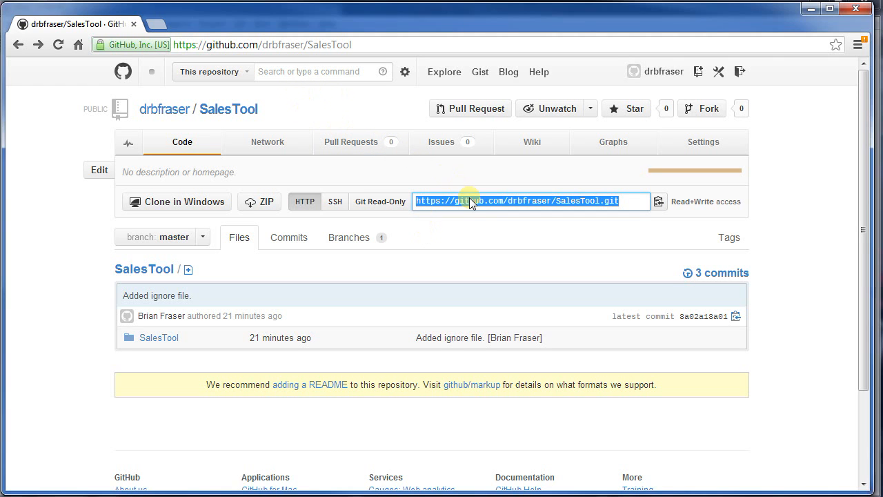
mouse_move(493, 213)
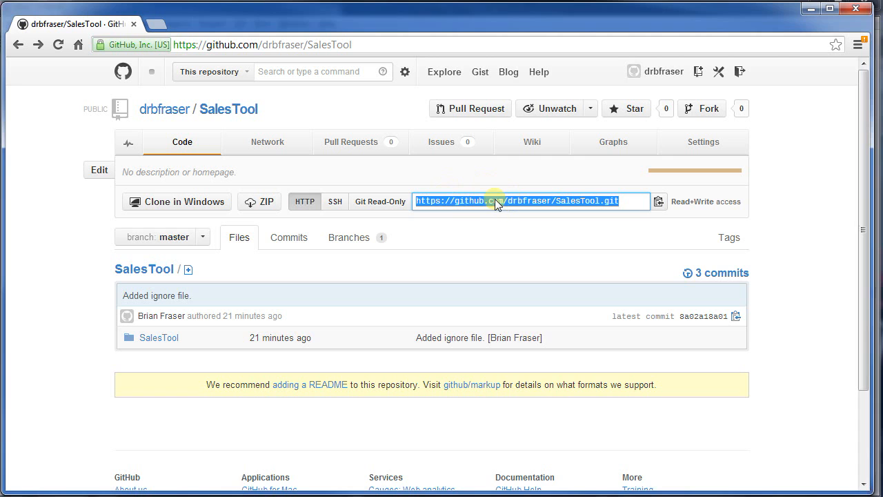
mouse_move(531, 285)
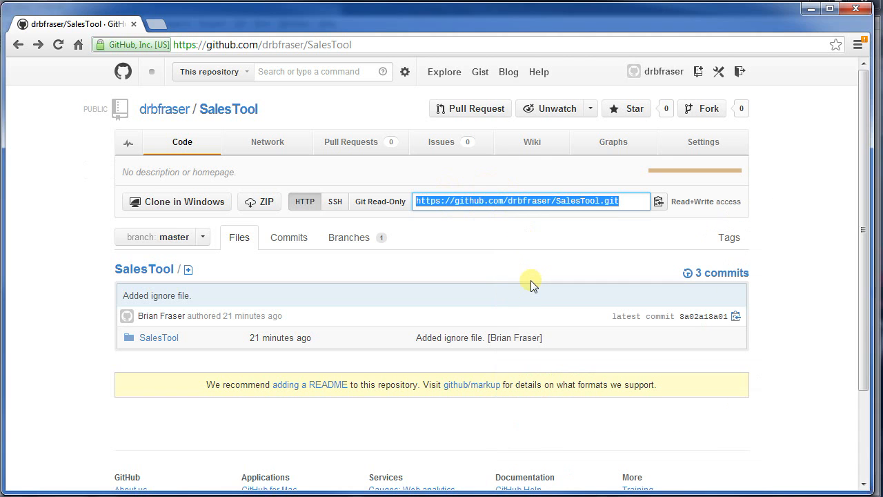
mouse_move(531, 283)
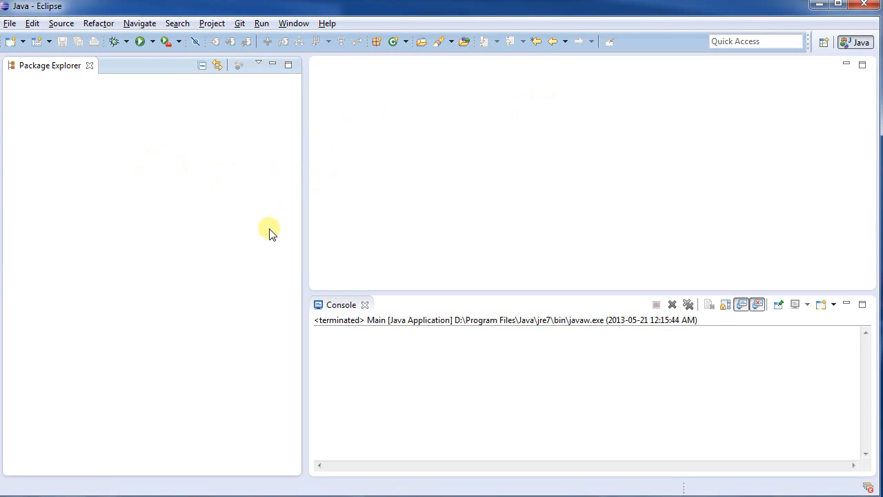
mouse_move(178, 211)
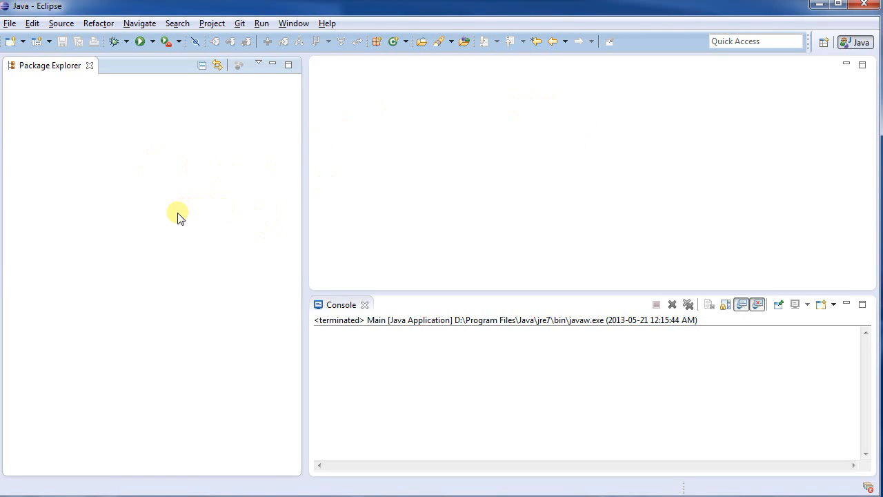
mouse_move(87, 133)
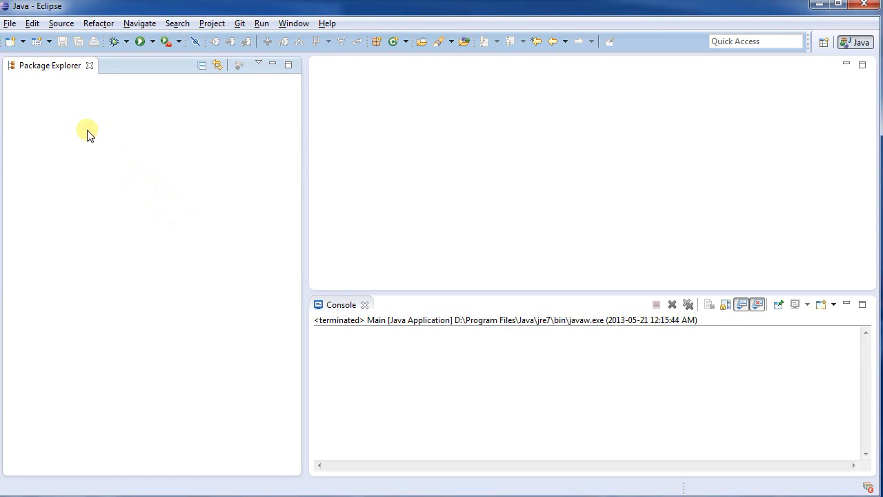
Step: Start a Projects from Git import from the Package Explorer context menu
right_click(67, 126)
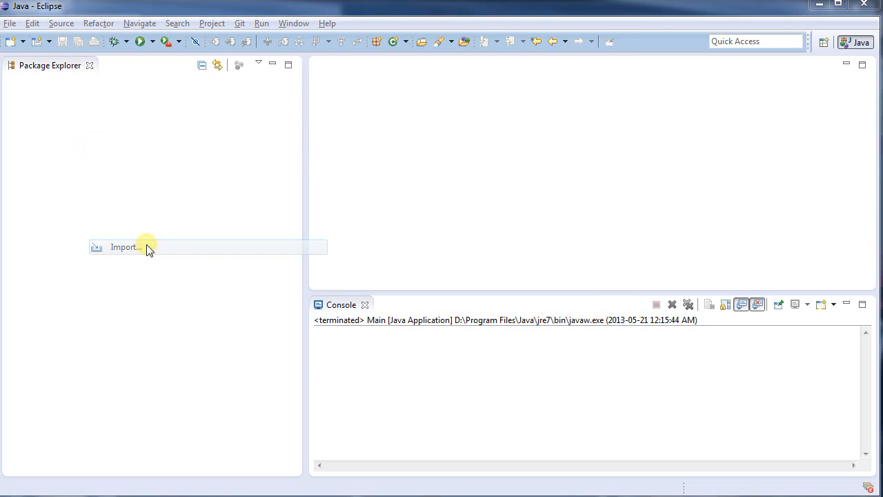
left_click(126, 247)
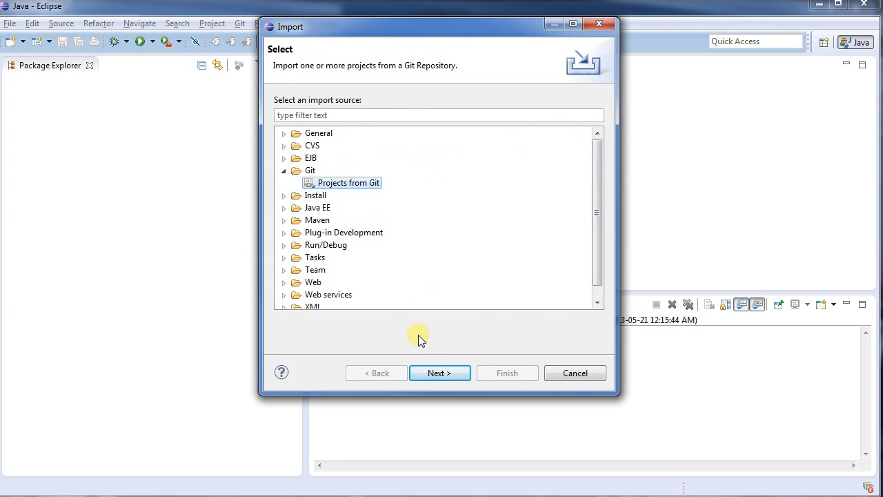
Step: Choose the URI source so the copied SalesTool GitHub address is prefilled
left_click(439, 373)
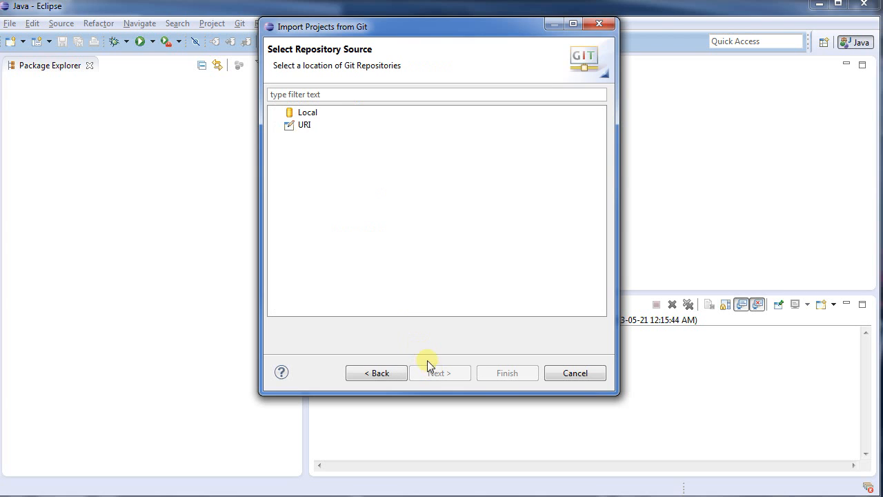
left_click(303, 124)
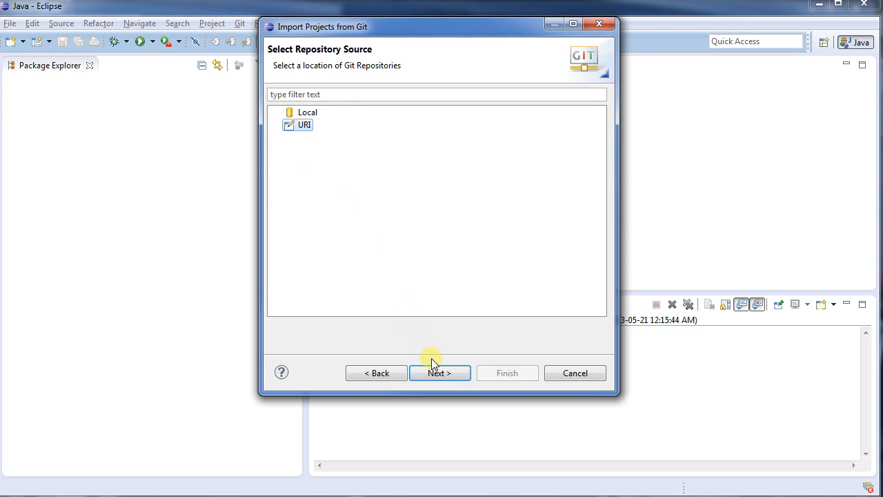
left_click(440, 373)
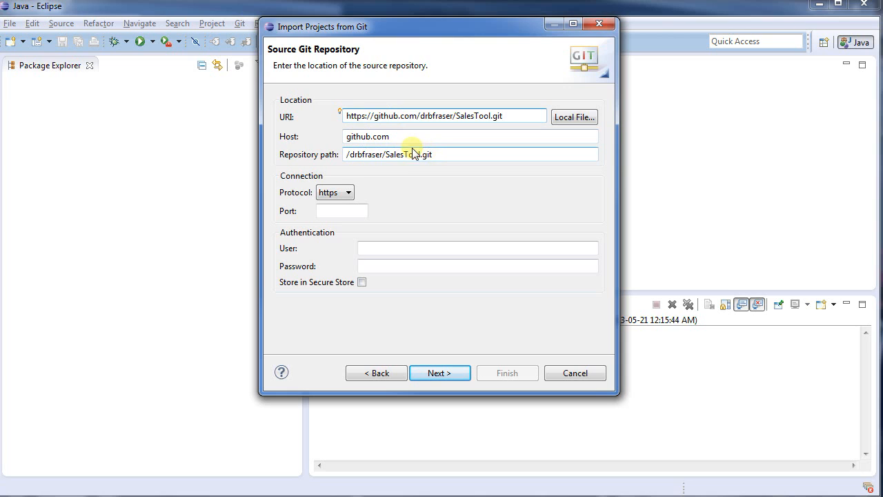
Step: Enter the GitHub user name and password, store them securely, and continue to branch selection
left_click(477, 248)
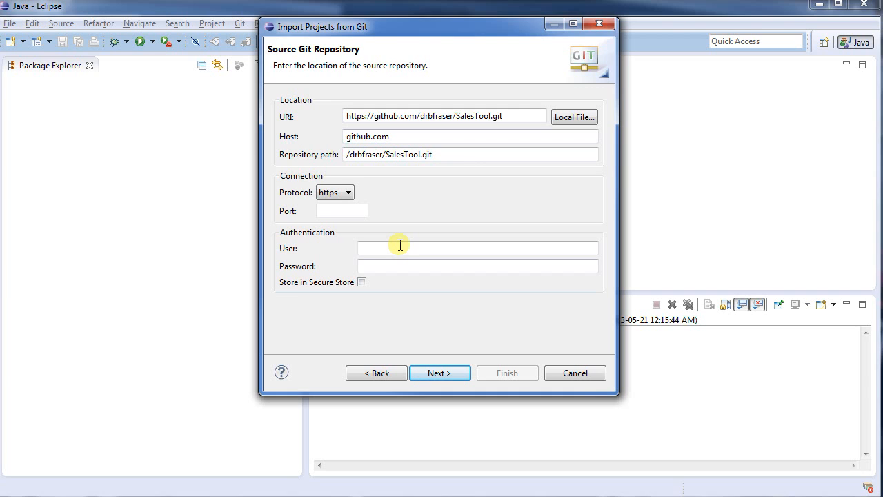
type("b")
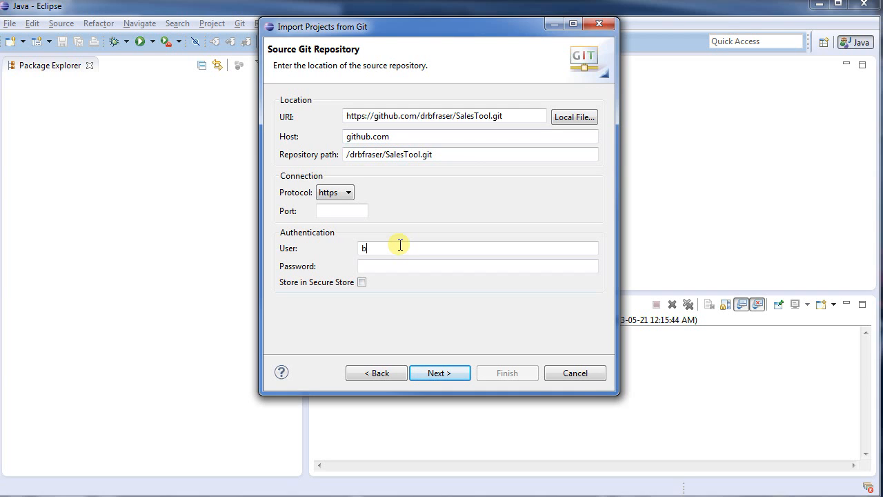
type("drbfra")
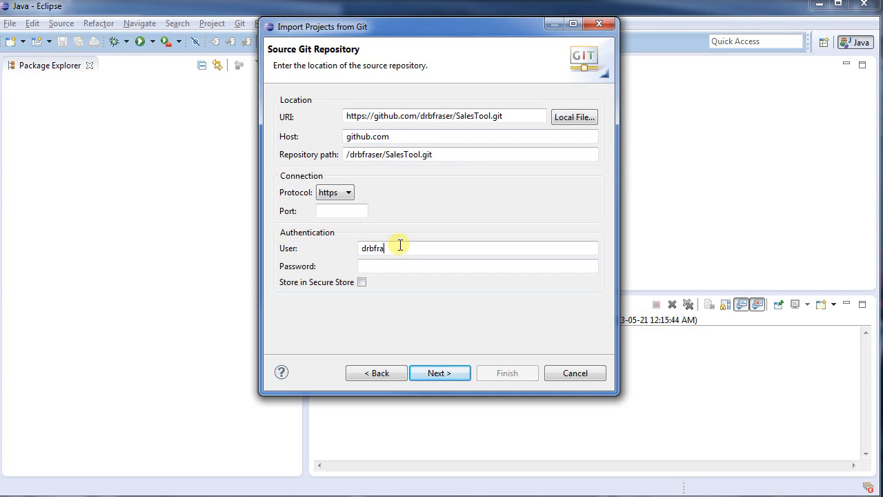
type("password")
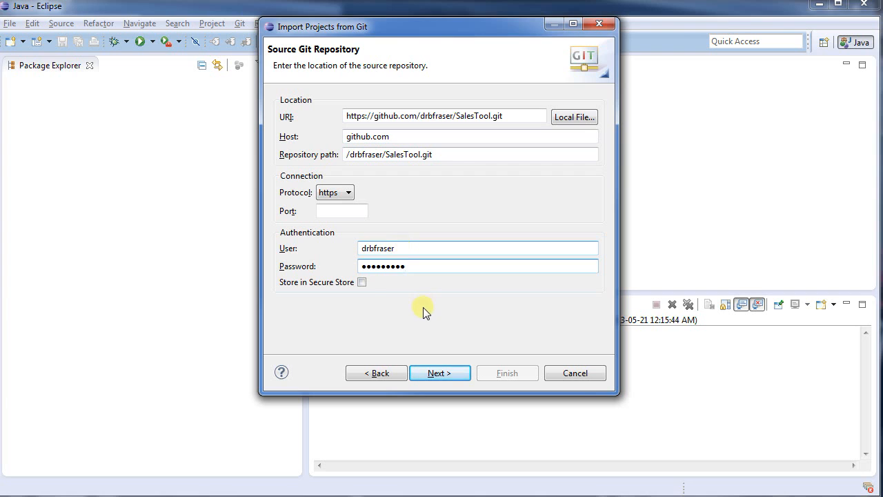
left_click(362, 281)
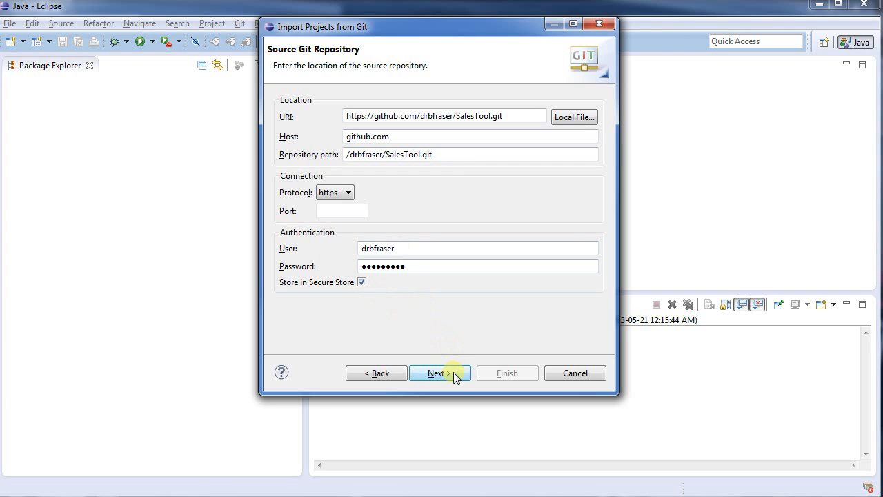
left_click(440, 373)
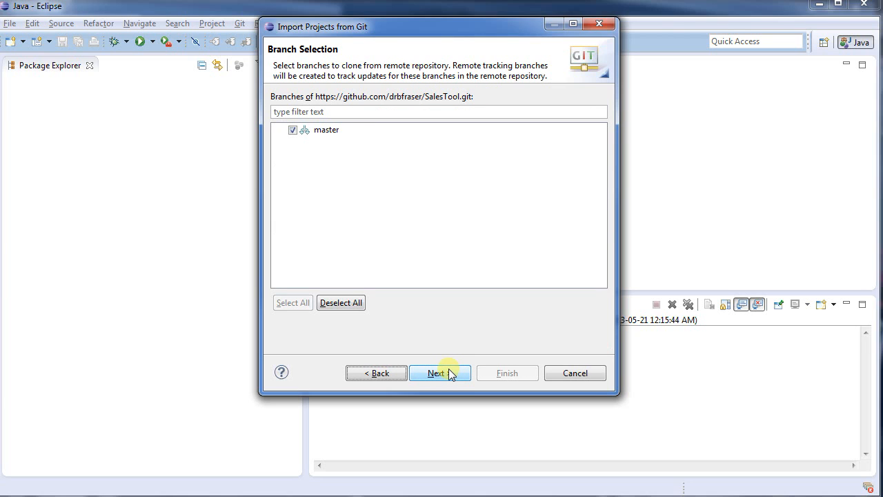
mouse_move(411, 169)
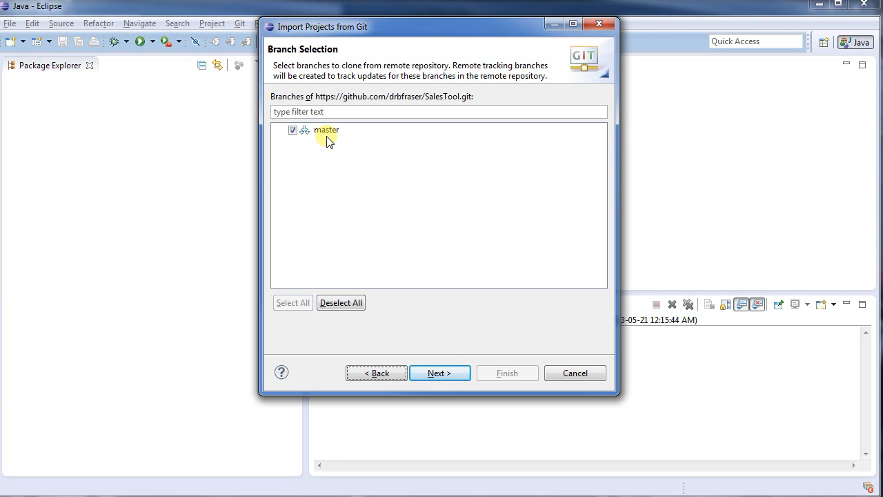
Step: Clone the master branch to the default destination and import the existing SalesTool project
left_click(440, 372)
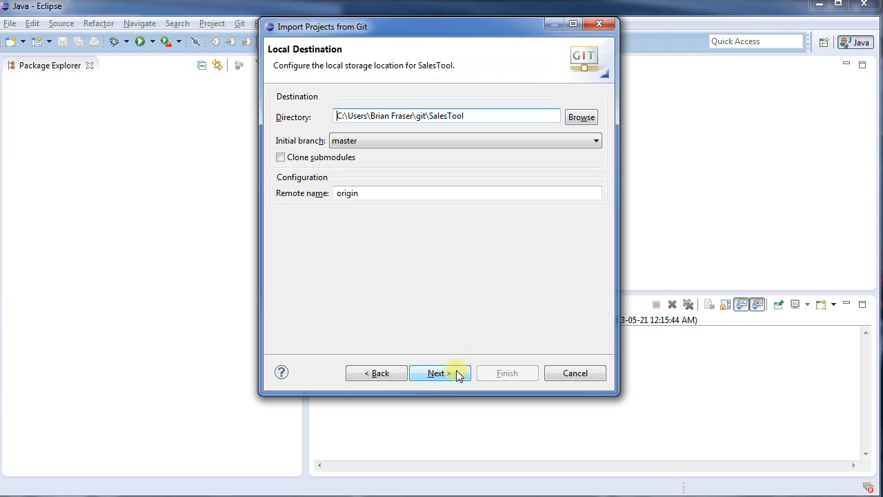
mouse_move(411, 141)
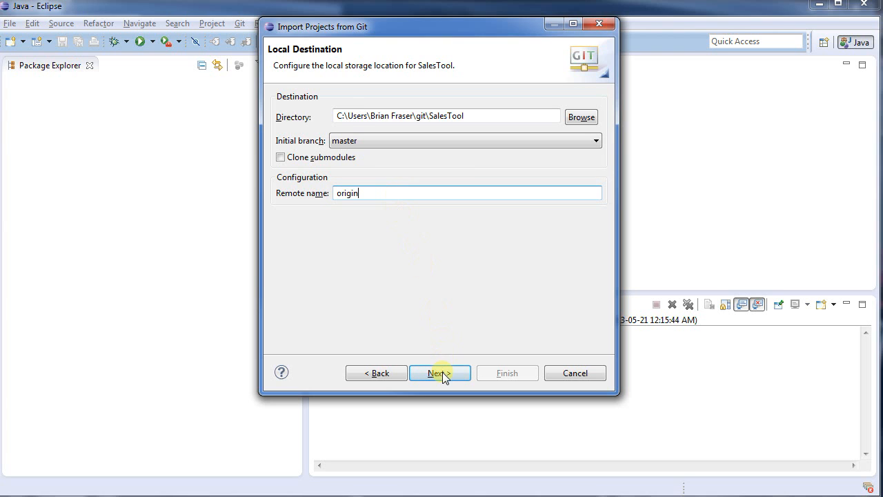
left_click(439, 373)
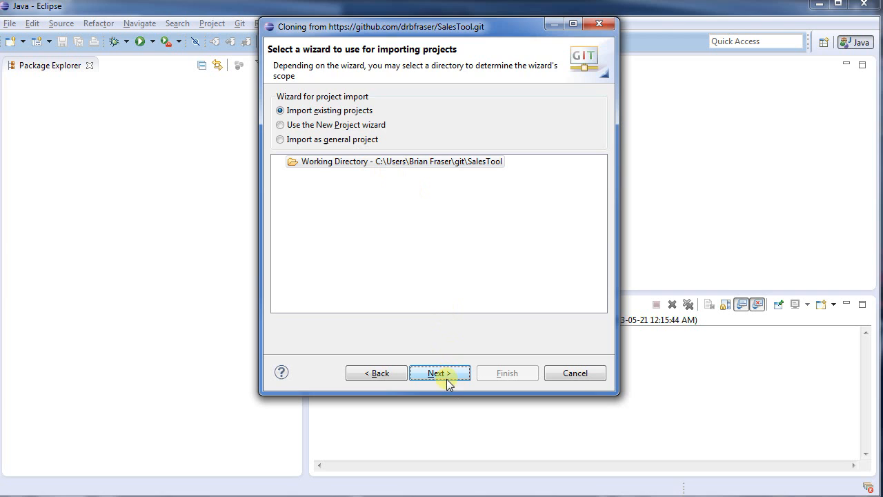
left_click(440, 372)
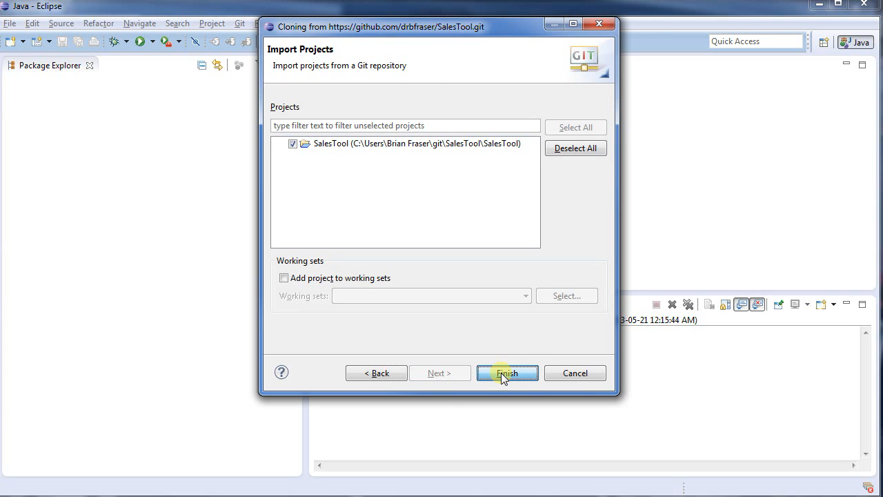
left_click(508, 372)
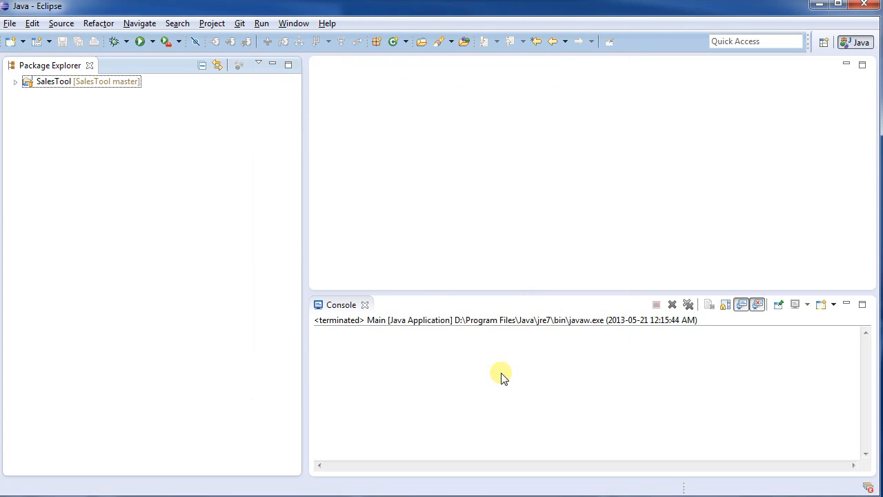
Step: Expand SalesTool, src and ca.demo.salestool to reveal Main.java and SalesData.java
left_click(15, 81)
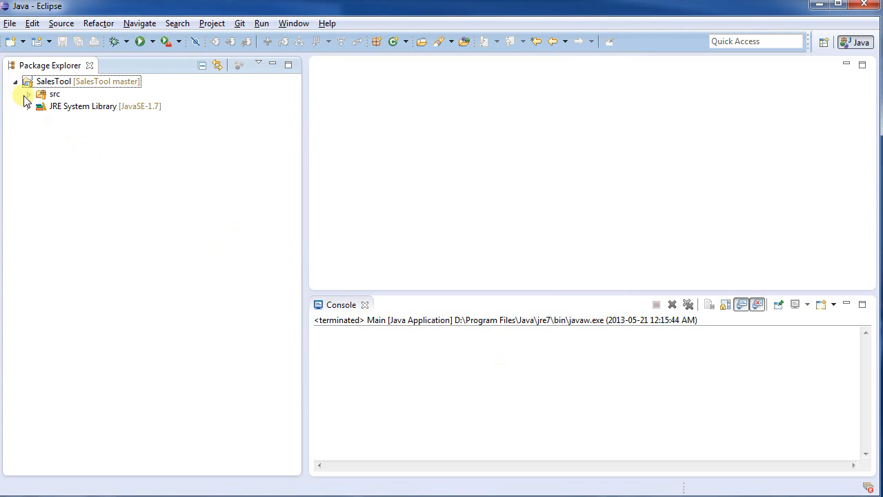
left_click(28, 94)
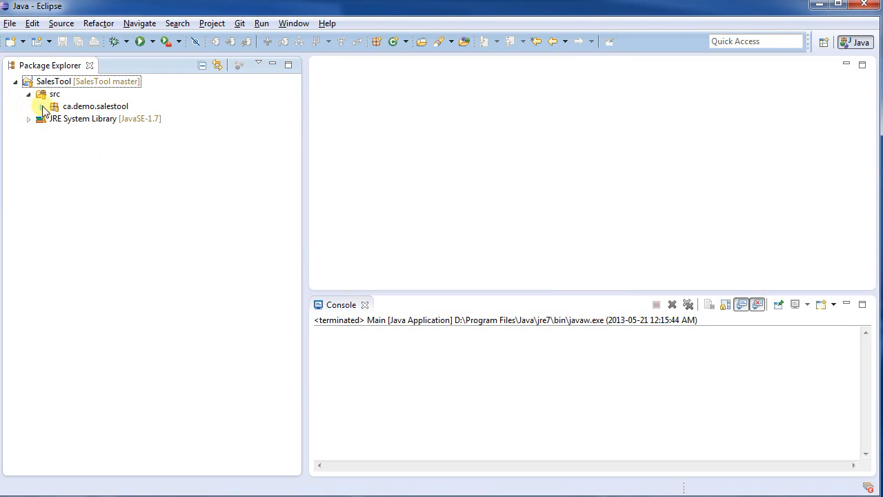
left_click(42, 105)
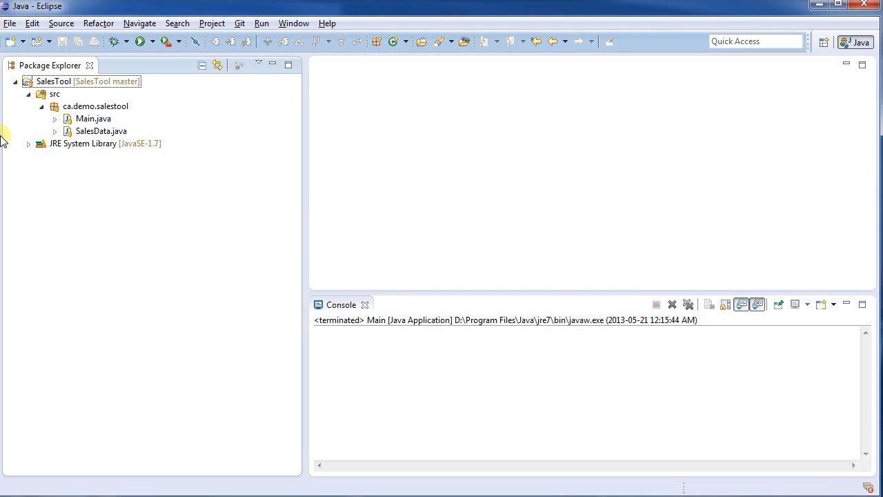
mouse_move(148, 211)
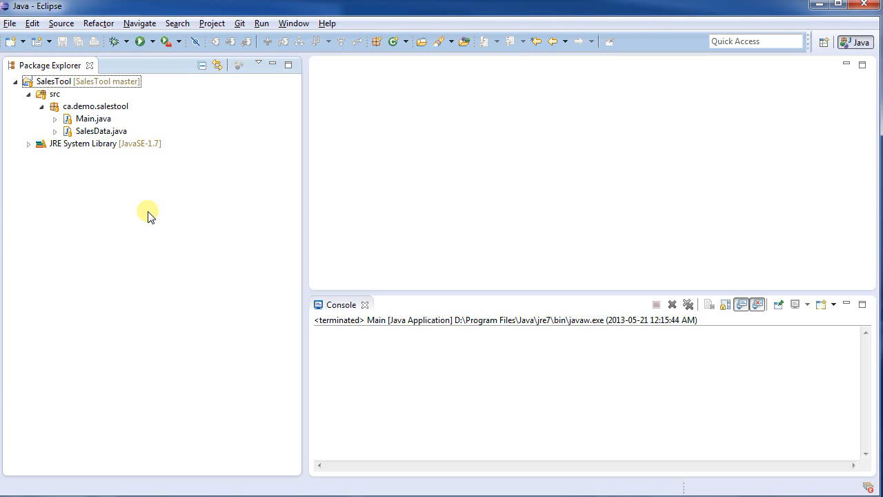
Step: Add the Git Repositories and Git Staging views through Window > Show View > Other
left_click(294, 23)
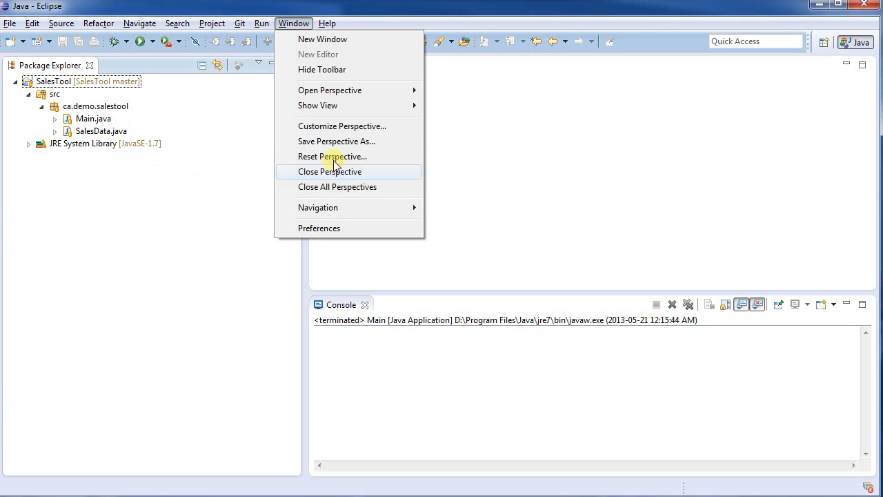
mouse_move(345, 142)
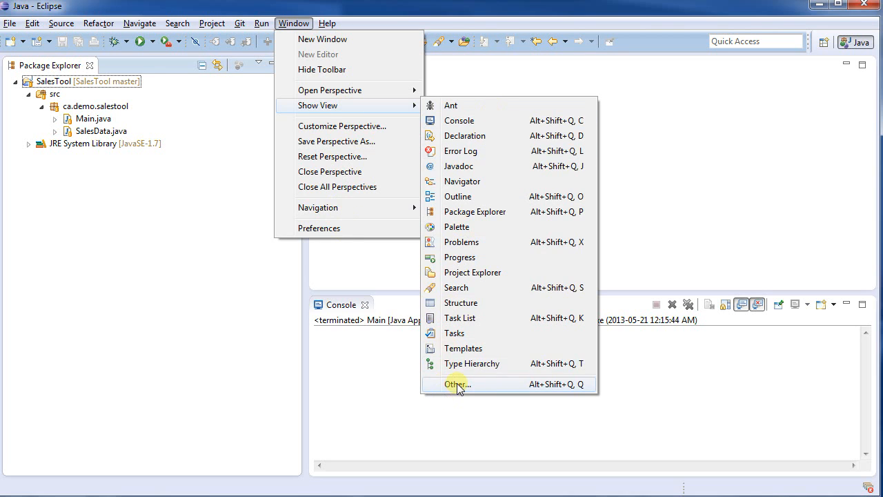
left_click(457, 384)
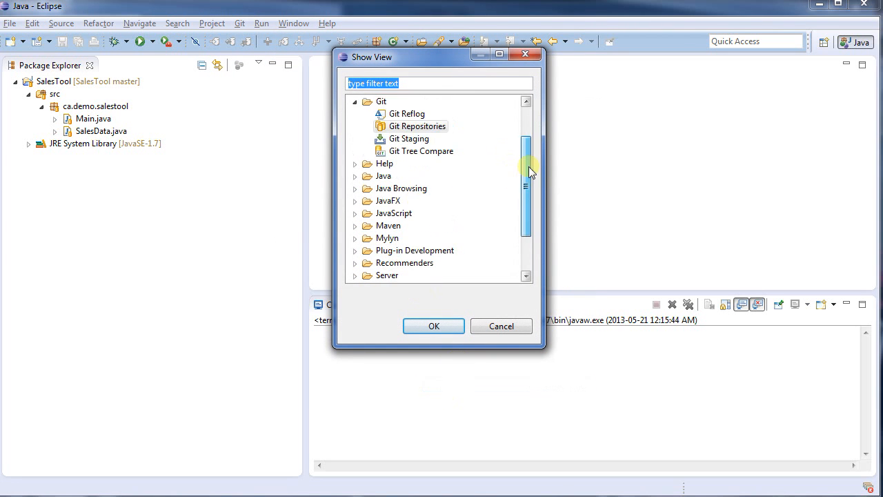
scroll("up", 3)
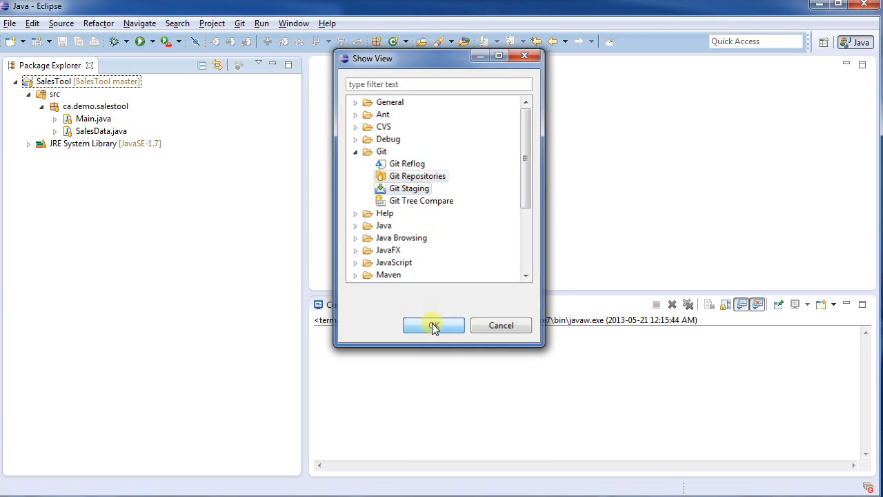
left_click(434, 325)
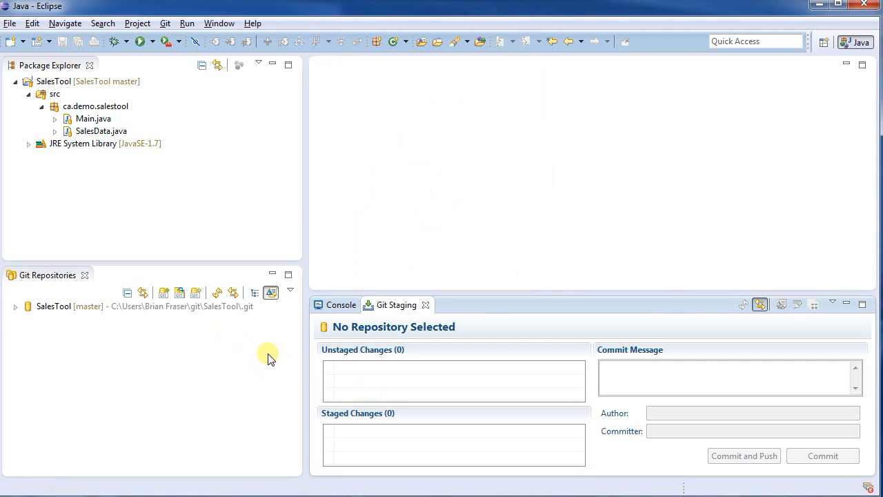
mouse_move(17, 307)
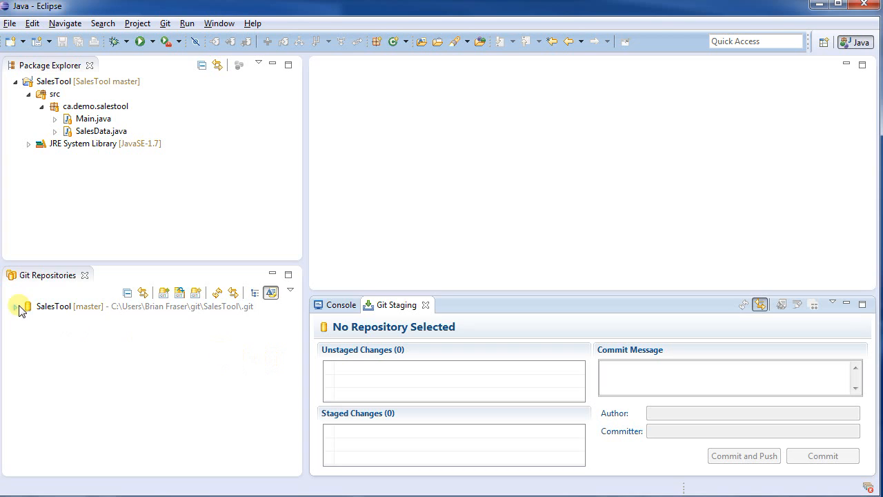
Step: Expand SalesTool's local master, origin/master and origin remote to inspect commit 8a02a18 and URLs
left_click(22, 307)
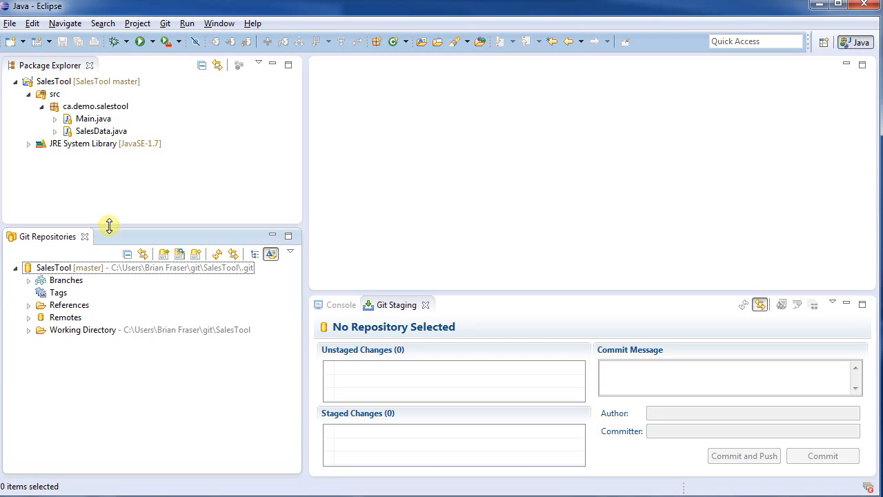
left_click(29, 280)
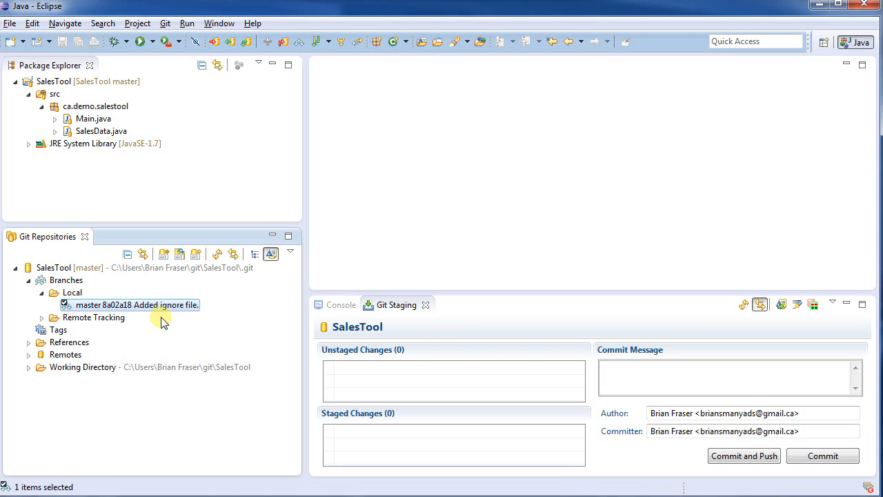
left_click(42, 316)
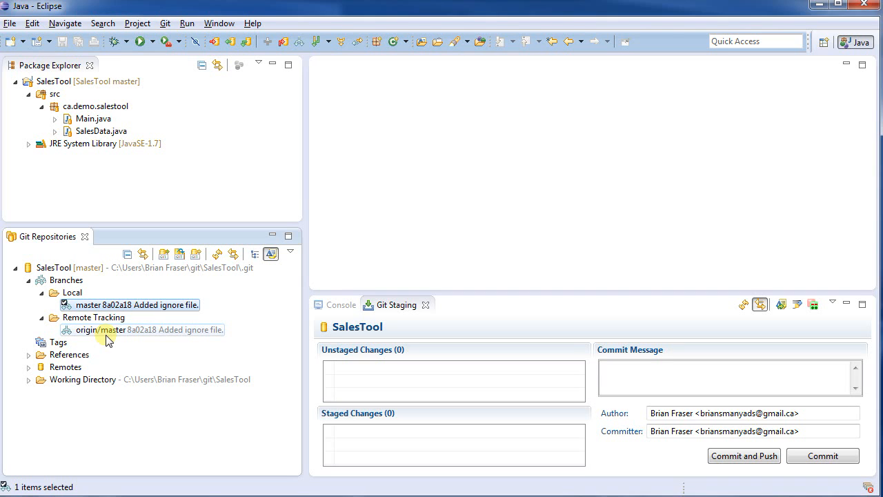
left_click(110, 304)
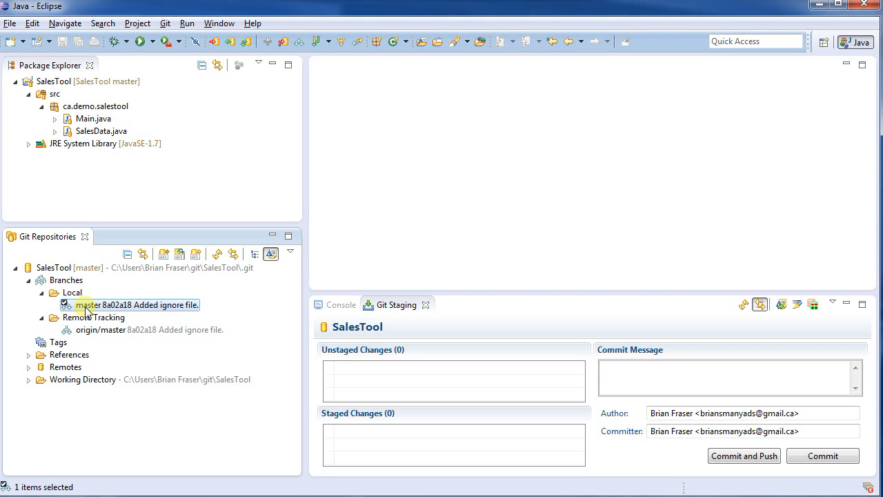
left_click(148, 329)
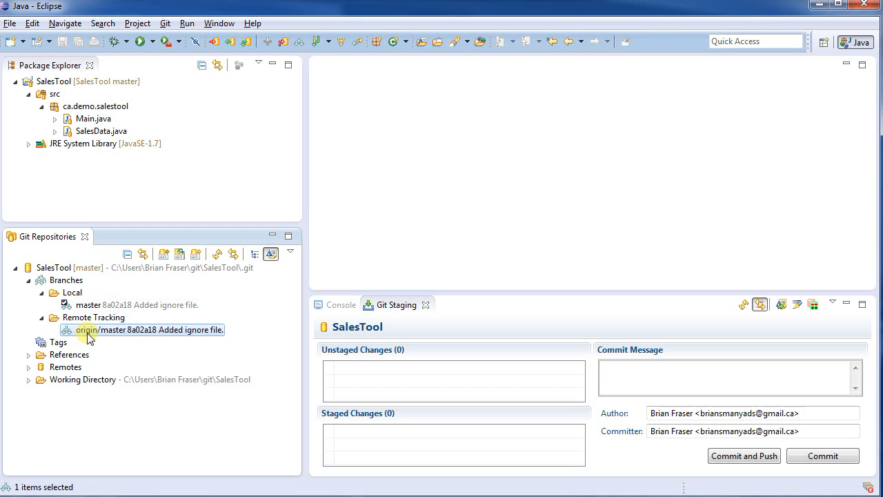
left_click(29, 367)
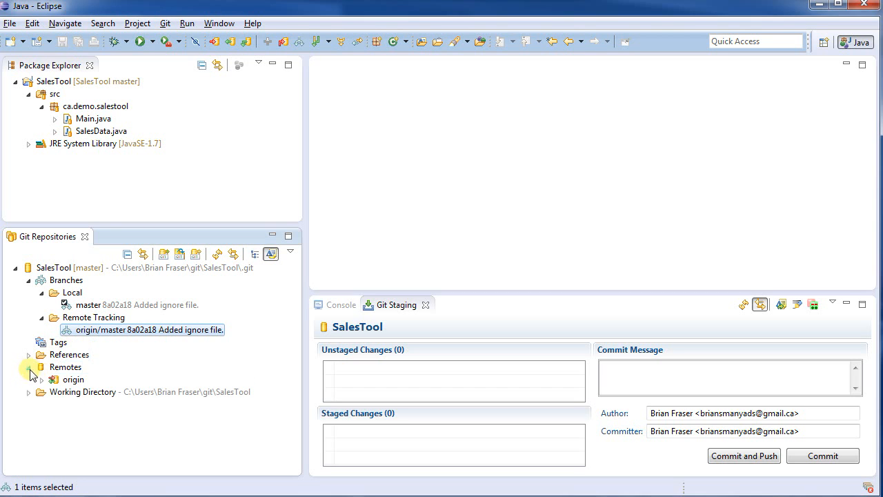
left_click(29, 379)
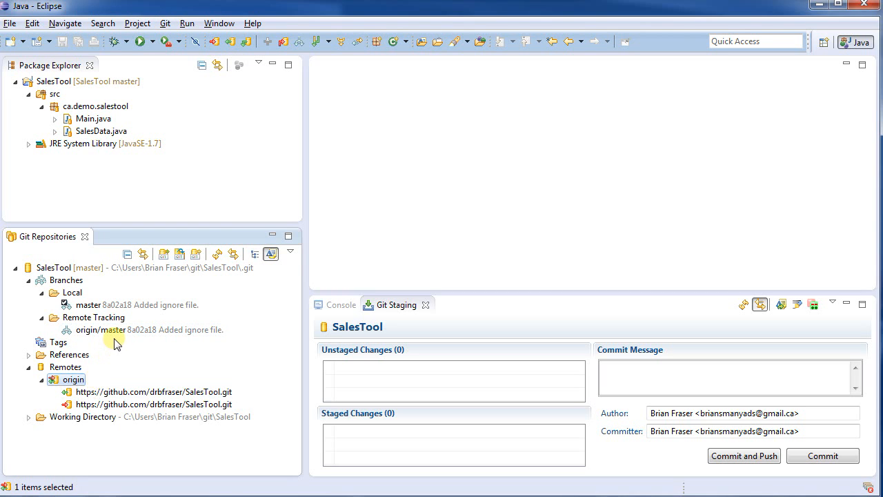
left_click(141, 329)
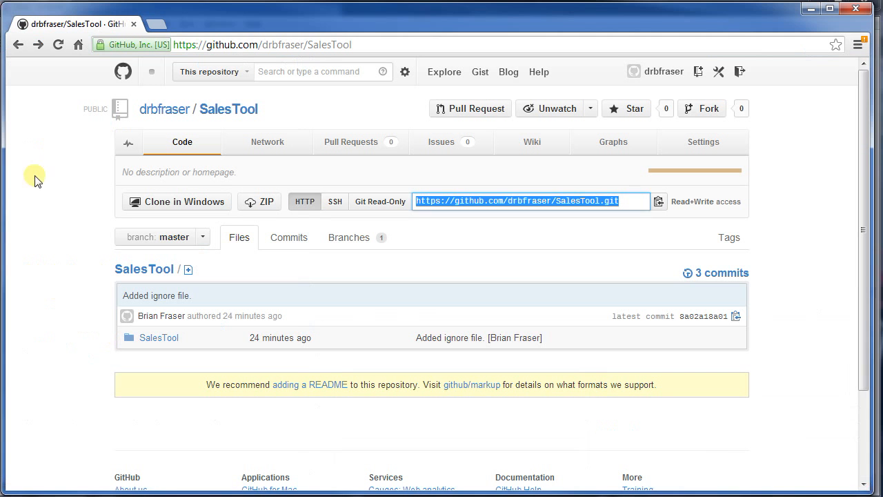
mouse_move(183, 290)
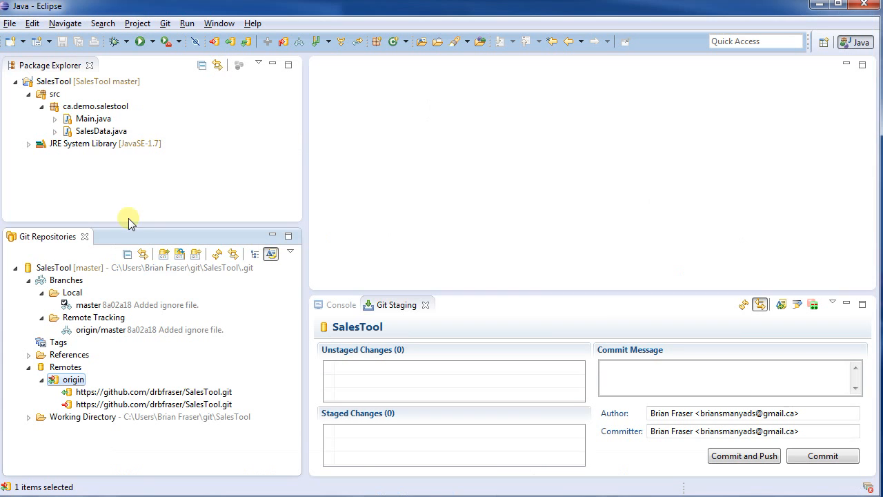
mouse_move(476, 352)
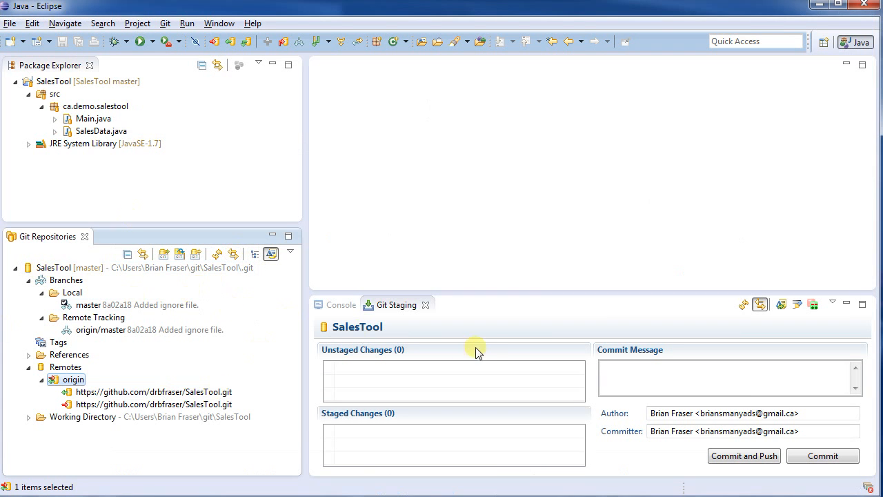
Step: Add the Team > History view from Show View > Other, filtered by 'hi'
left_click(218, 23)
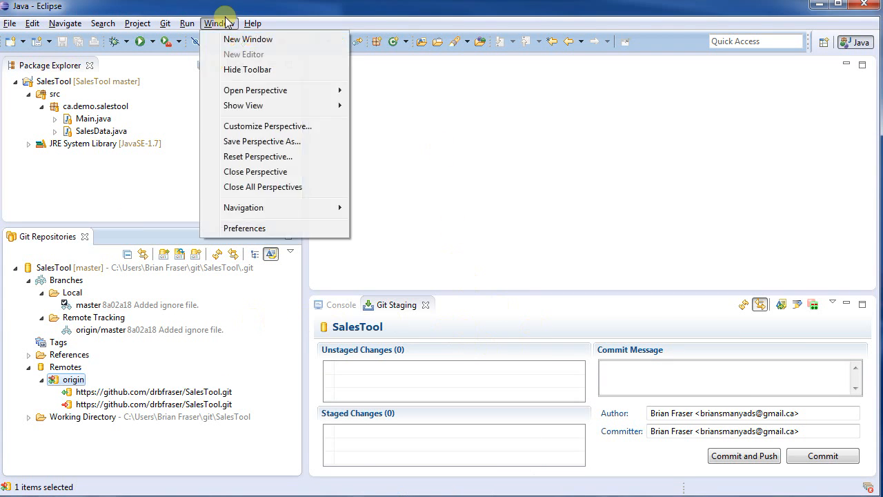
mouse_move(248, 39)
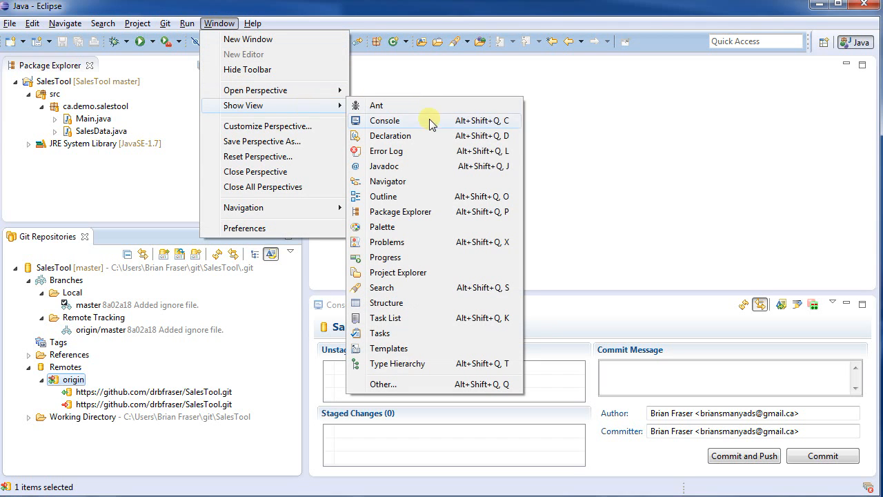
mouse_move(383, 384)
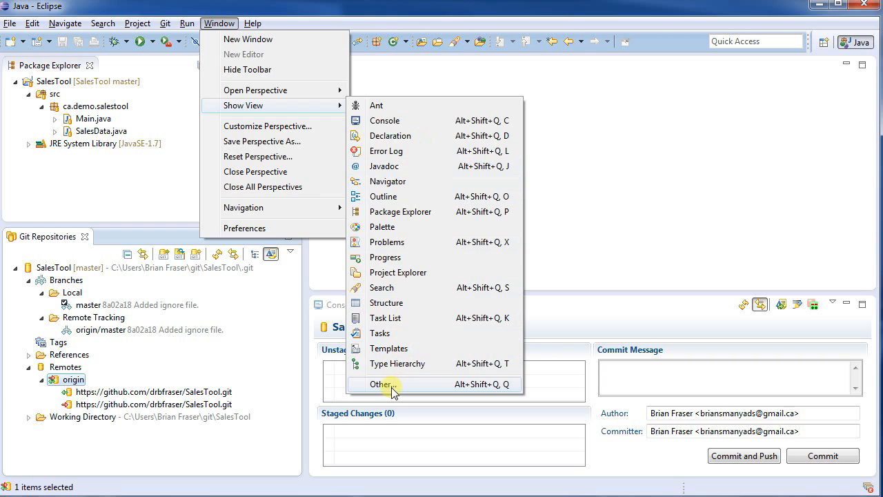
left_click(381, 384)
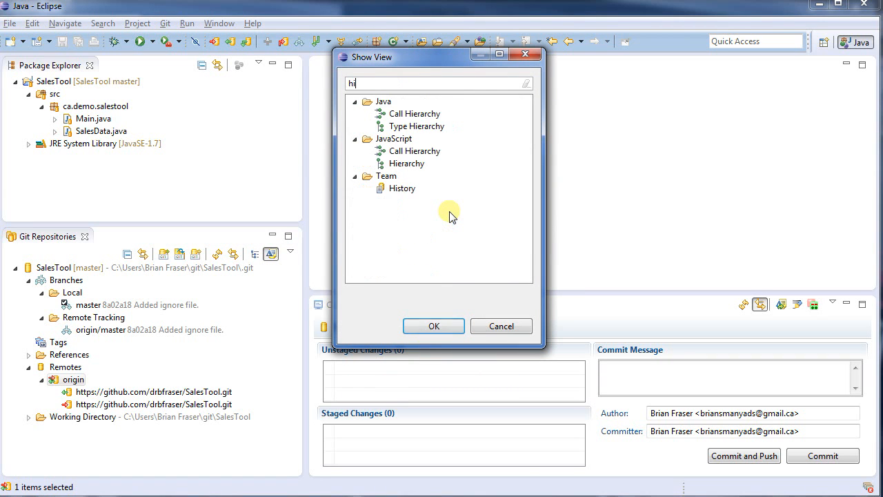
left_click(402, 188)
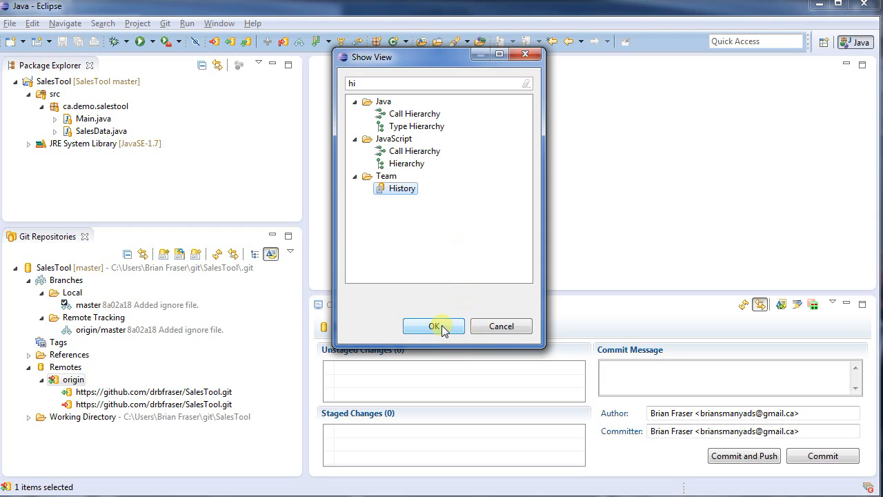
left_click(433, 326)
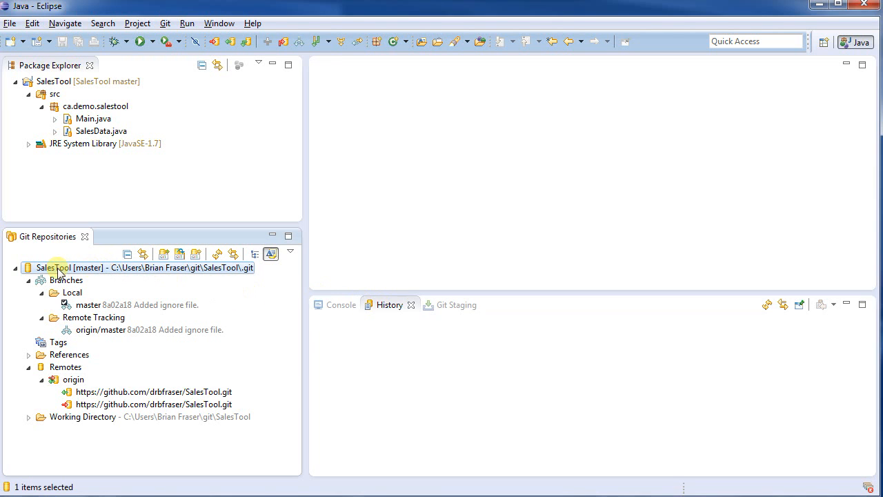
Step: Show the SalesTool repository in the History view to list its three commits
right_click(53, 268)
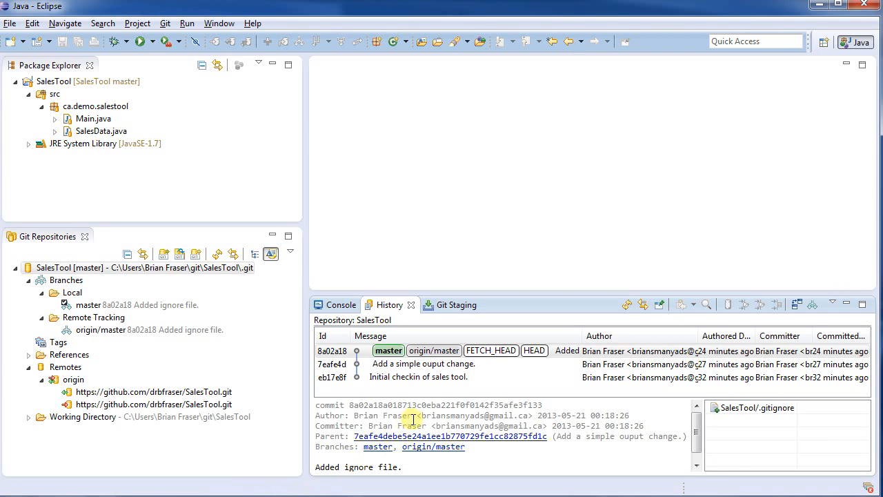
mouse_move(412, 305)
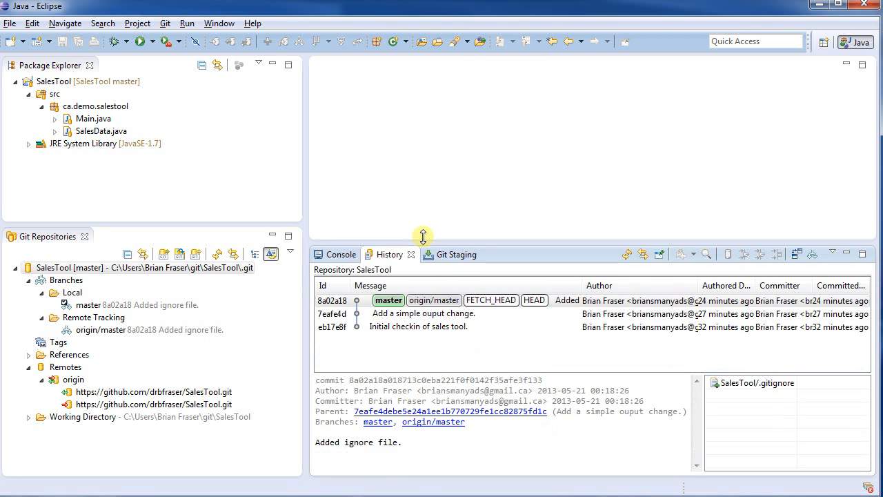
mouse_move(451, 248)
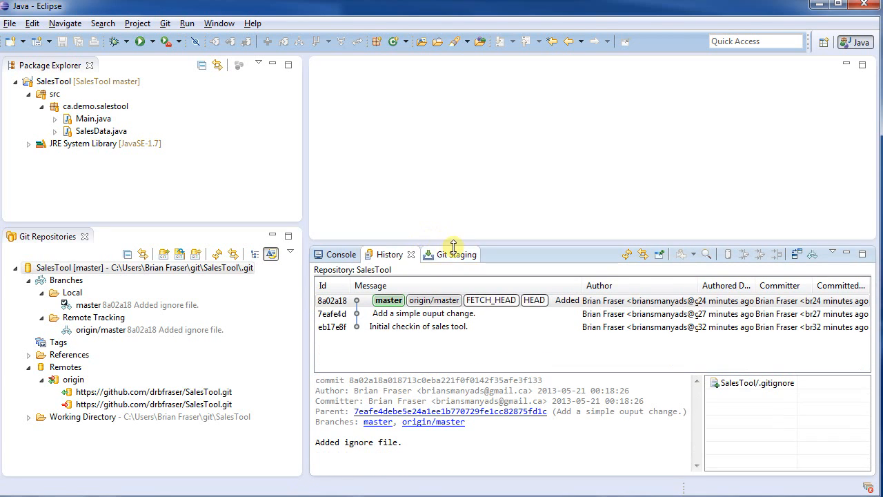
Step: Open Main.java and make the code editor area taller
double_click(92, 118)
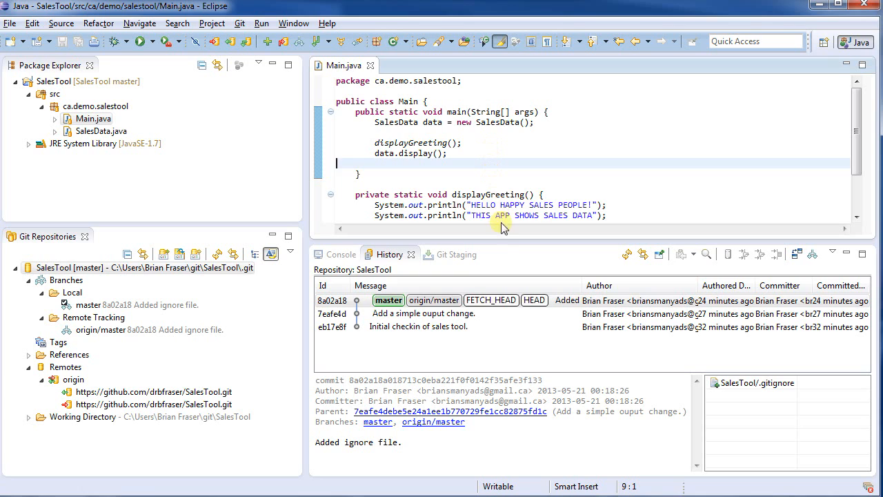
mouse_move(509, 245)
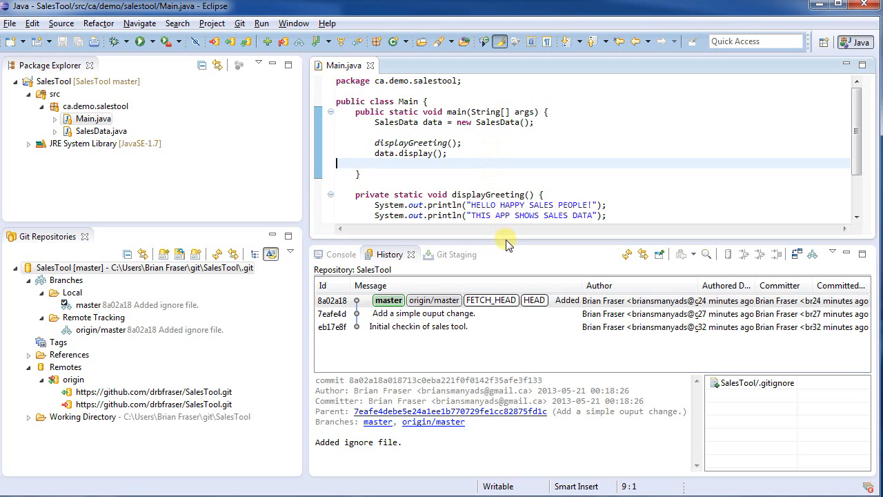
left_click_drag(497, 246, 497, 281)
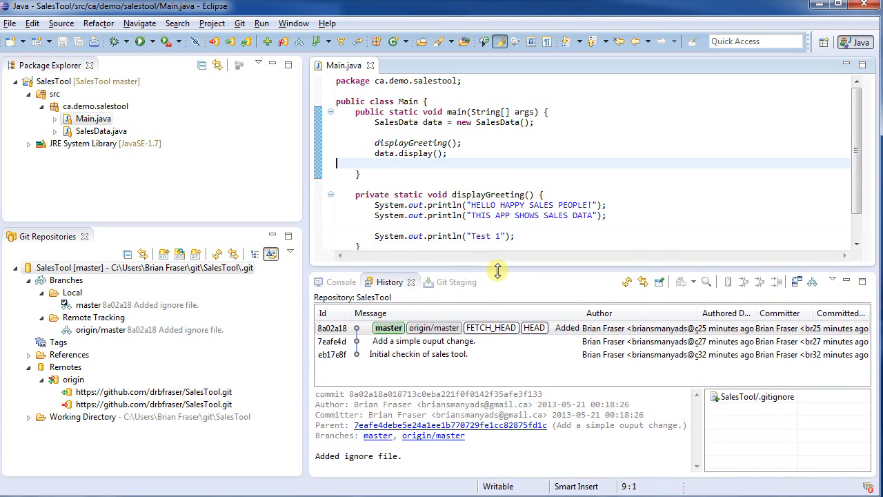
left_click_drag(497, 270, 497, 294)
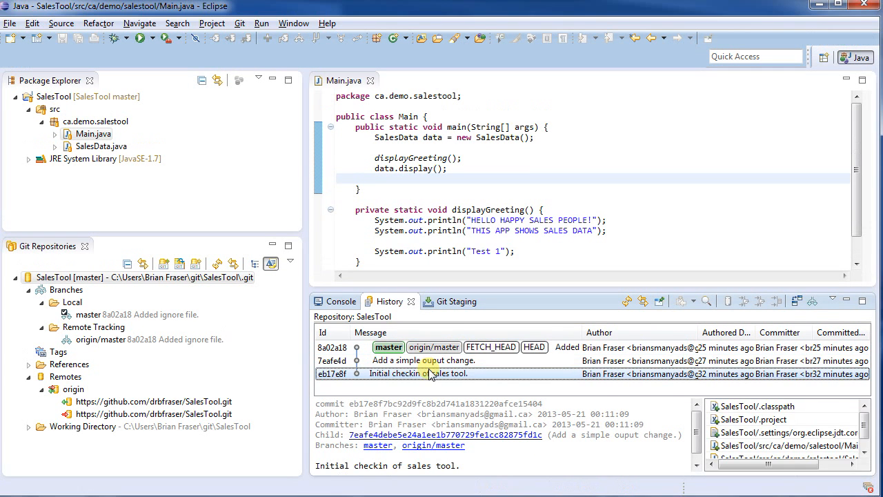
Step: Inspect the initial check-in and simple output change commits, then narrow the side panes
left_click(417, 373)
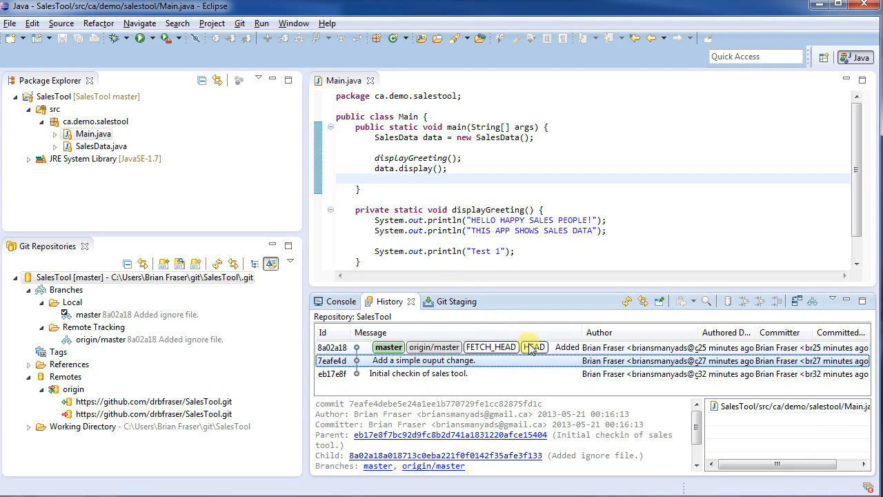
left_click(332, 347)
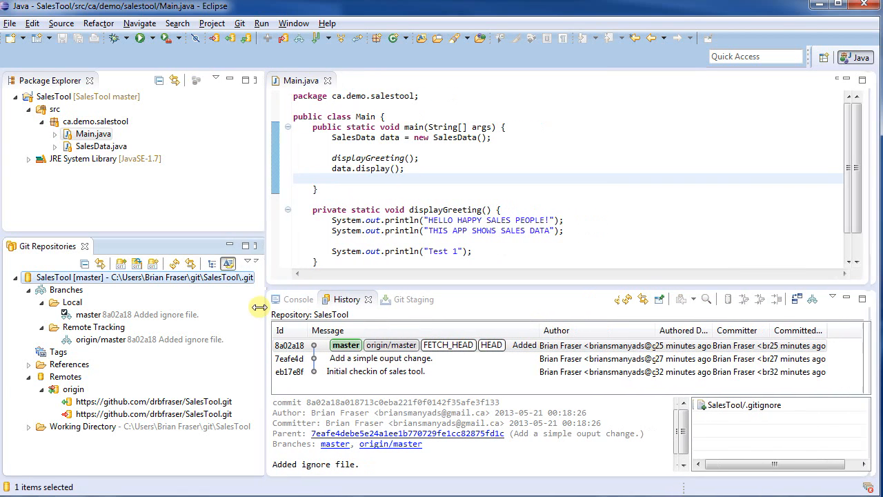
left_click_drag(259, 307, 238, 309)
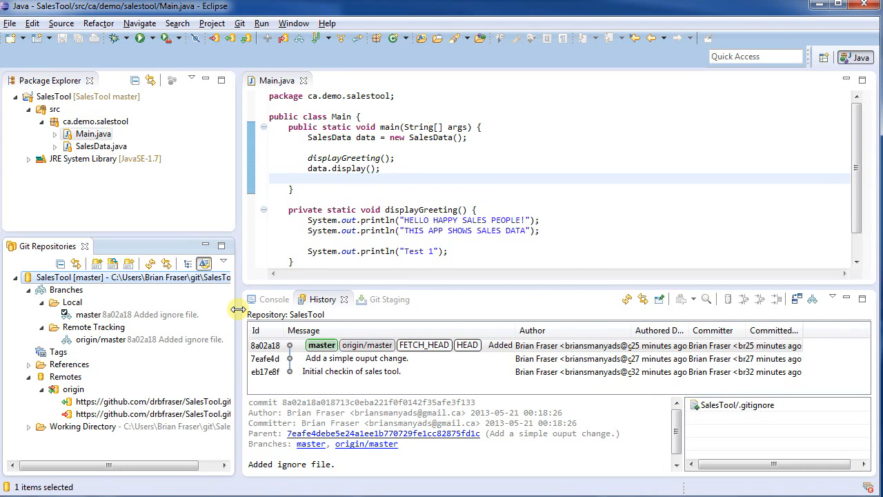
mouse_move(354, 110)
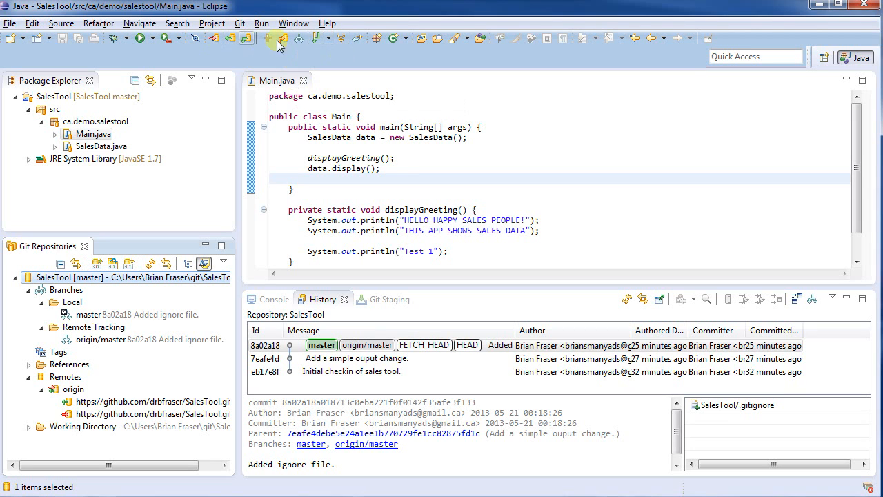
mouse_move(324, 39)
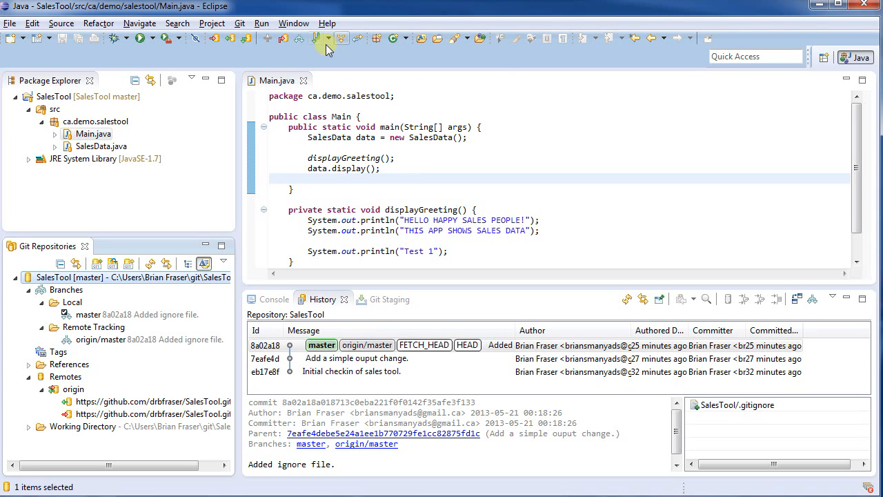
left_click(294, 23)
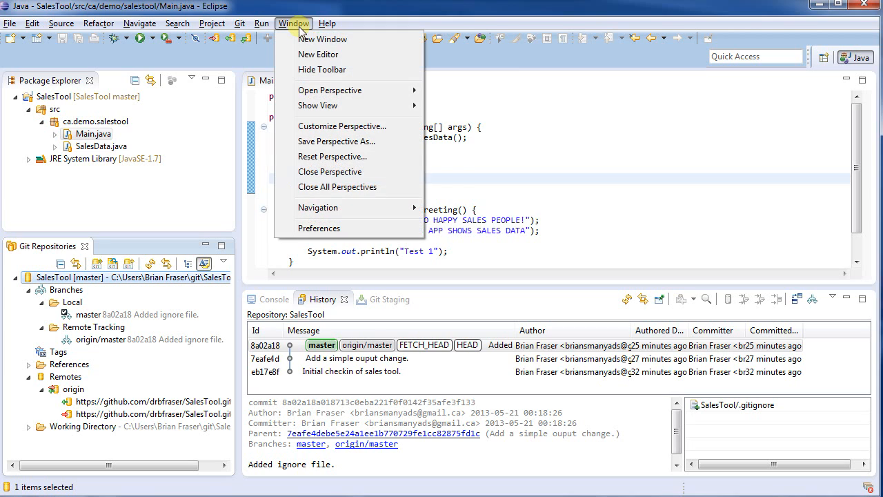
mouse_move(330, 89)
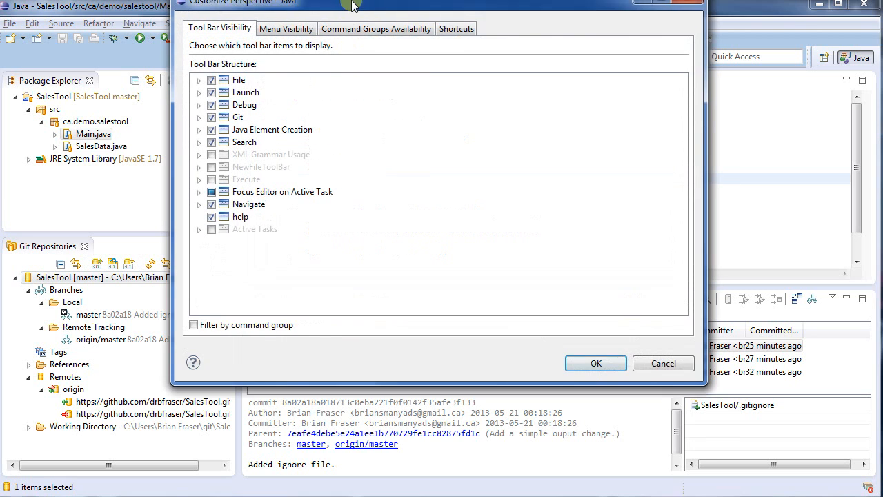
left_click(375, 28)
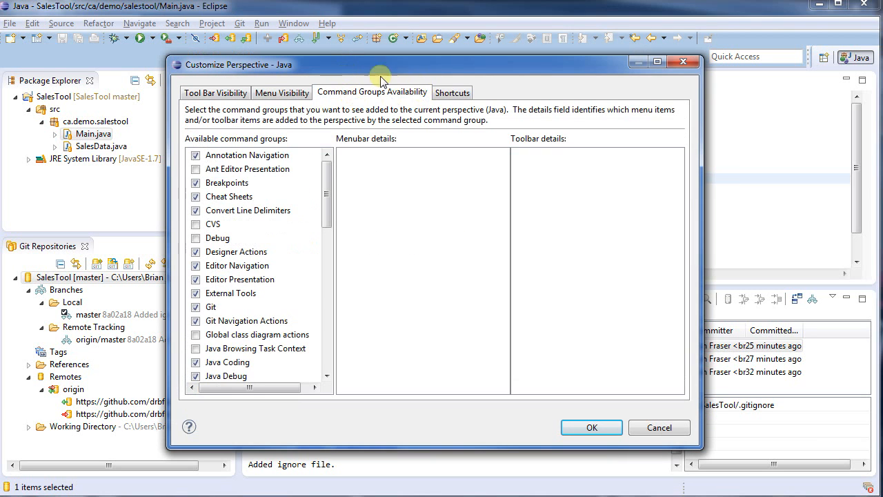
mouse_move(334, 139)
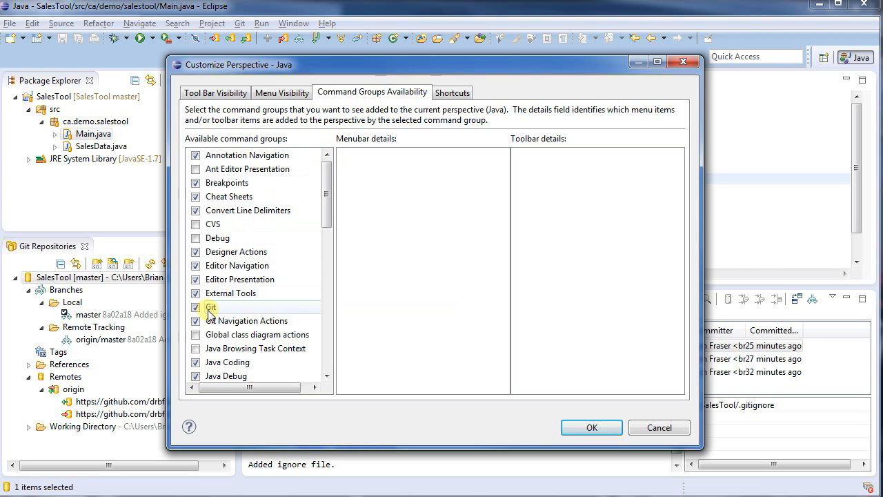
left_click(196, 306)
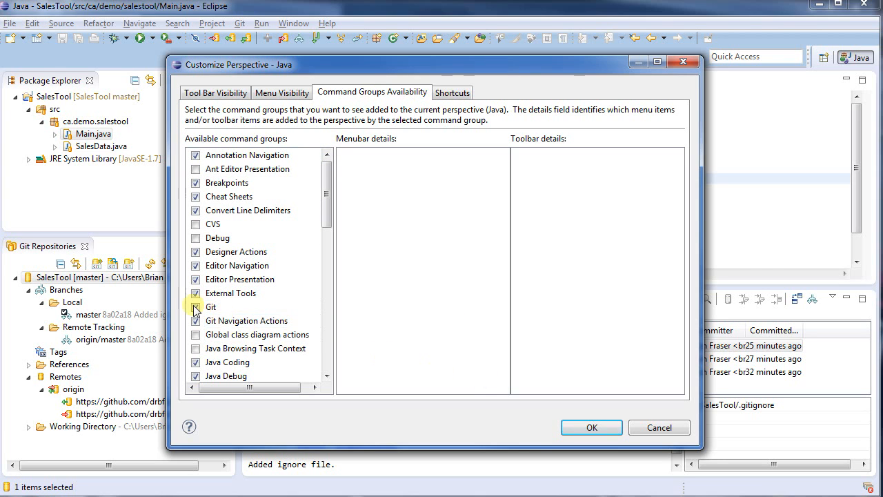
left_click(592, 427)
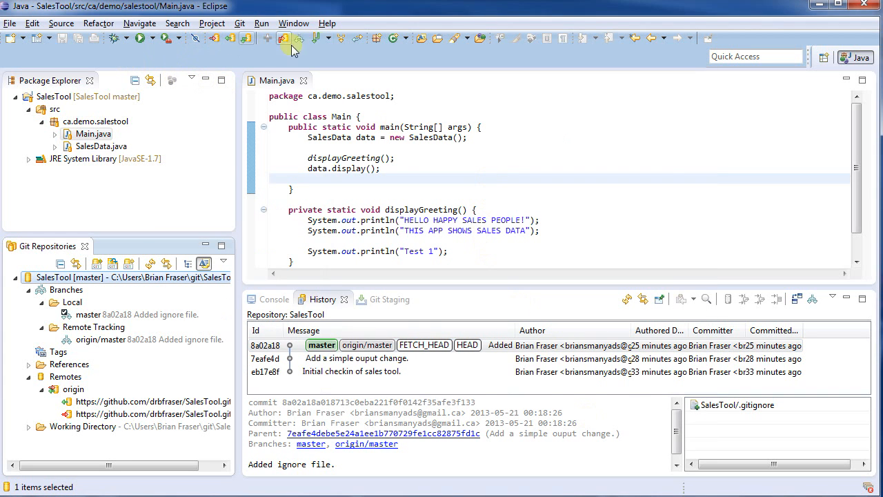
left_click(239, 23)
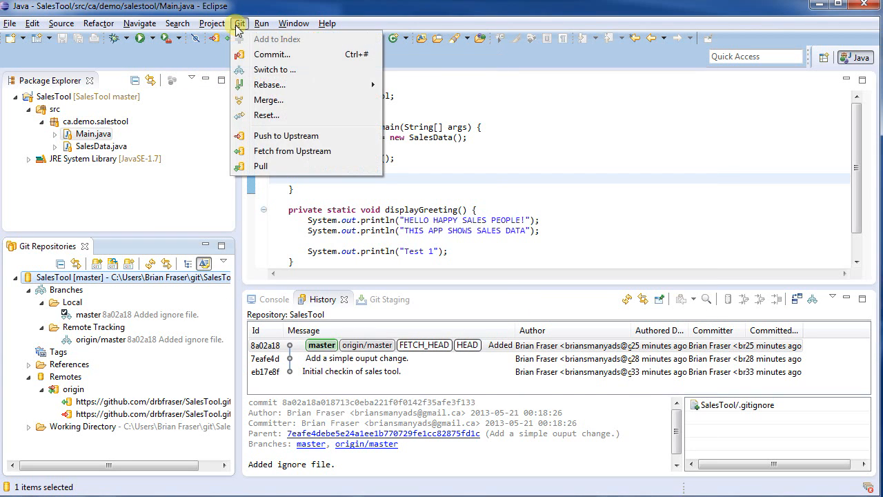
mouse_move(276, 166)
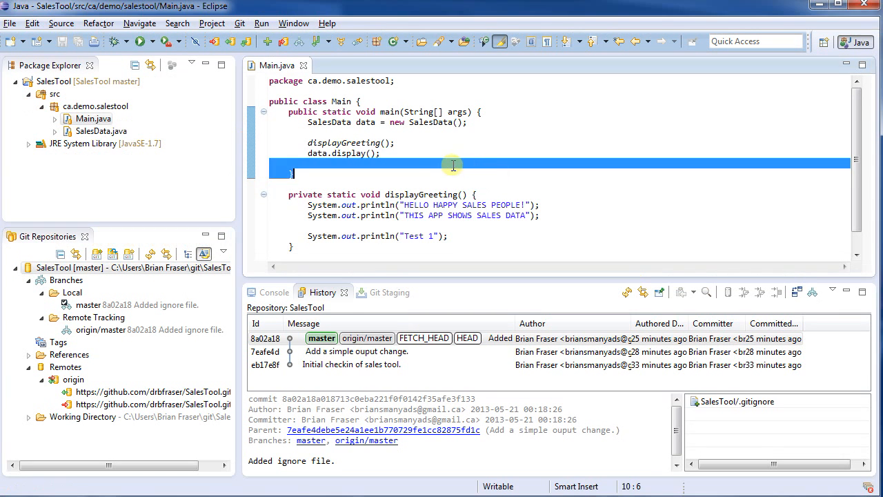
mouse_move(428, 157)
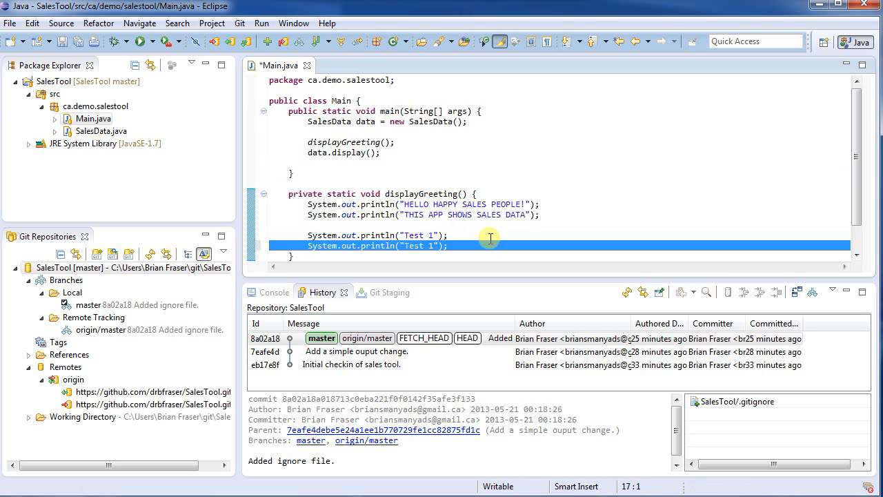
Step: Change the duplicated line to print Test 2, save and run, then select Test 2 in the console
type("2")
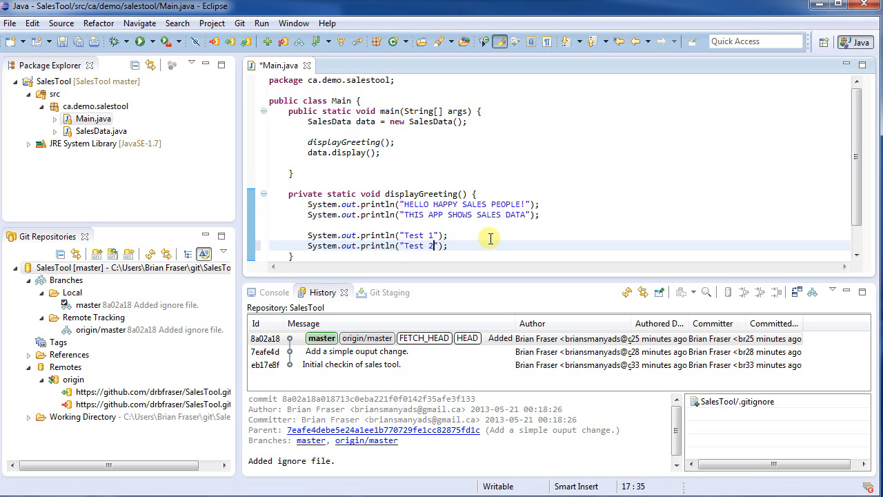
left_click(141, 41)
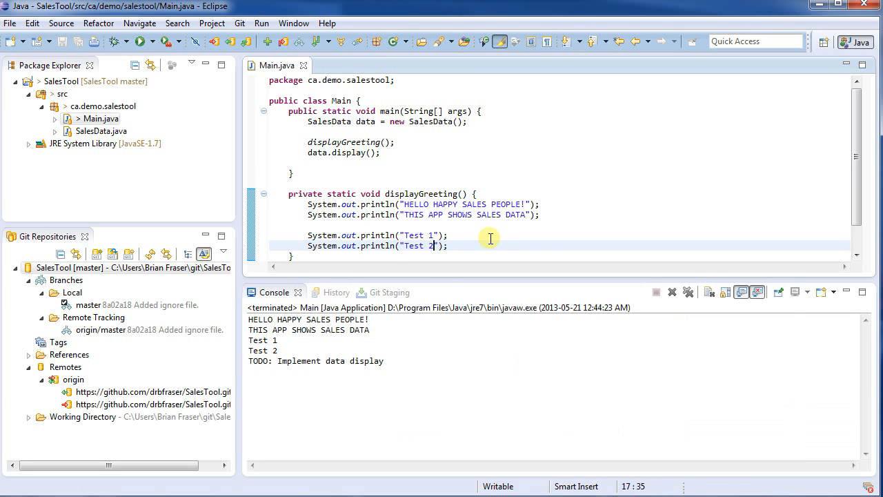
double_click(262, 350)
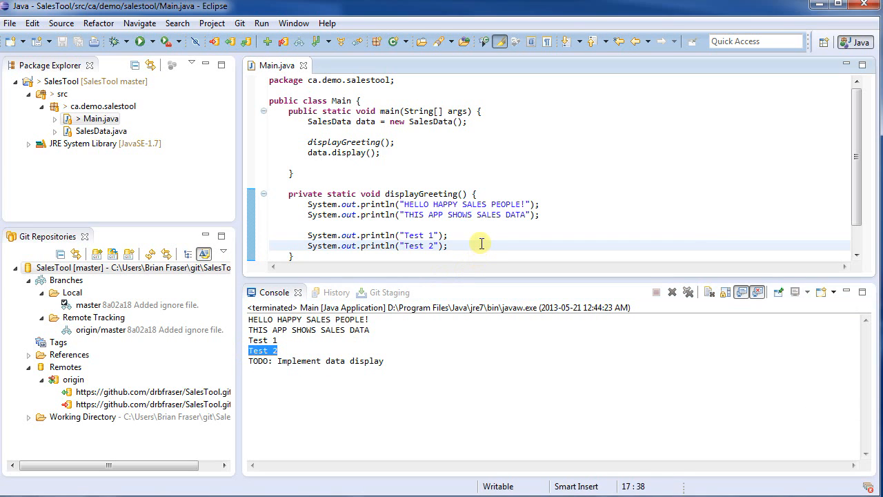
mouse_move(302, 168)
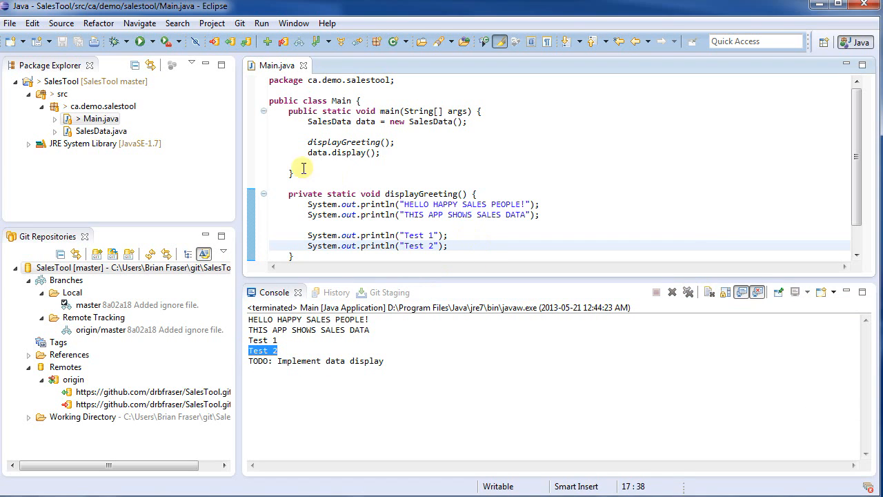
Step: Commit the Main.java change locally with message "Added a second test output."
left_click(344, 142)
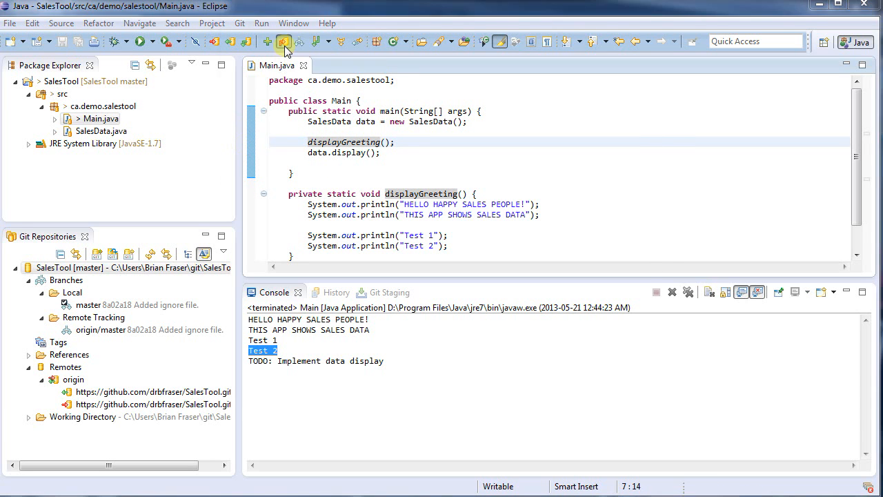
left_click(283, 42)
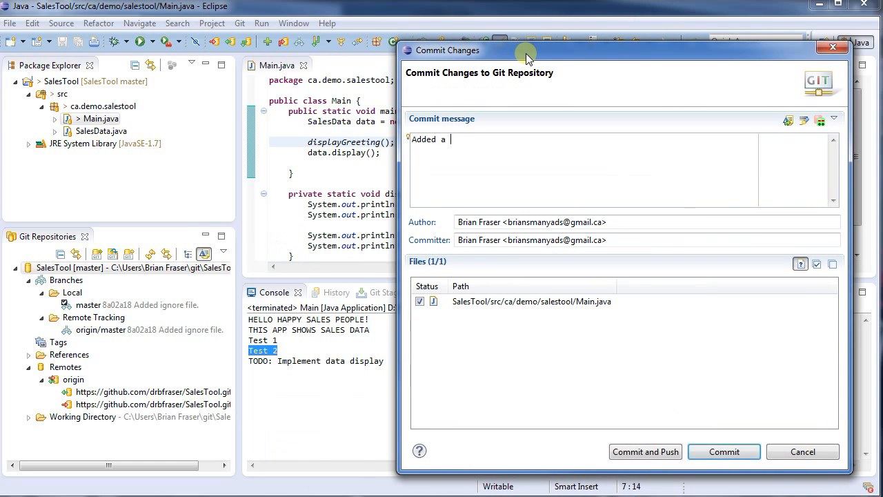
type("second test")
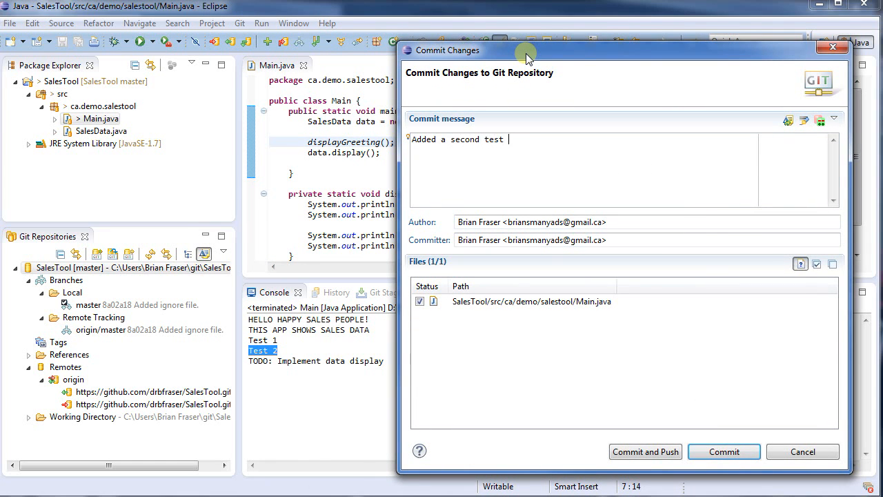
type("output.")
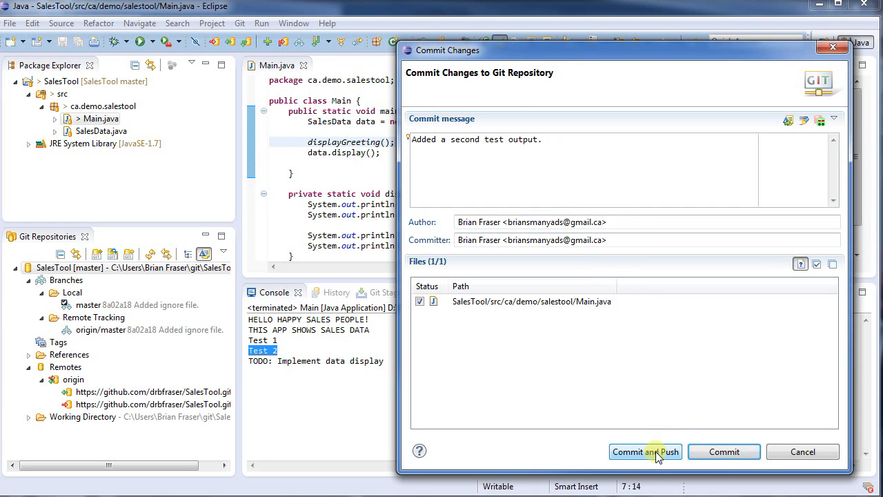
mouse_move(615, 359)
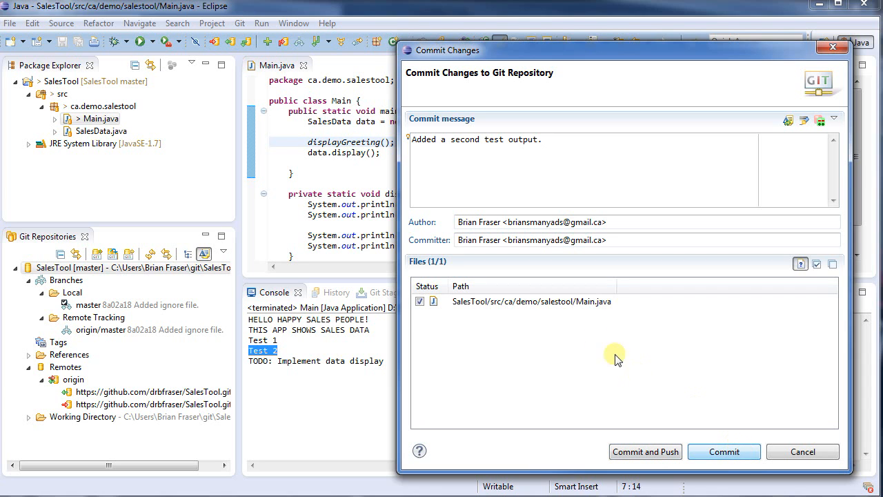
left_click(723, 452)
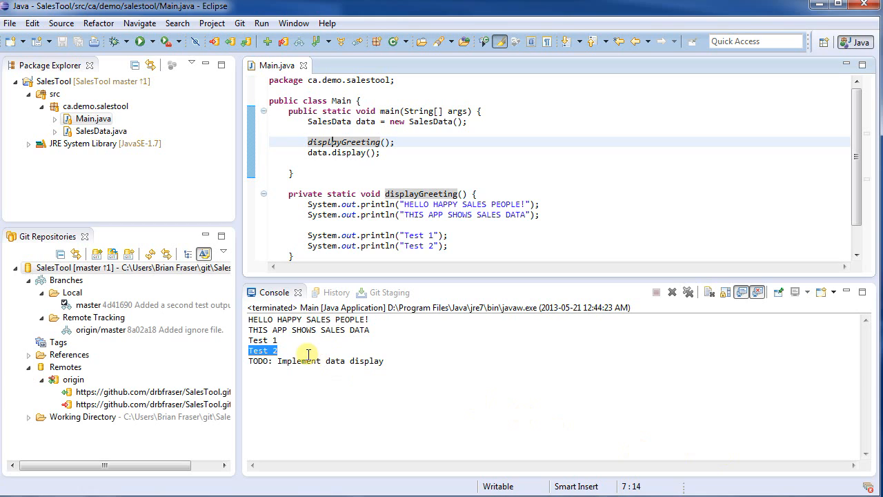
Step: Check out local master at commit 4d41690 in the Git Repositories view
left_click(125, 314)
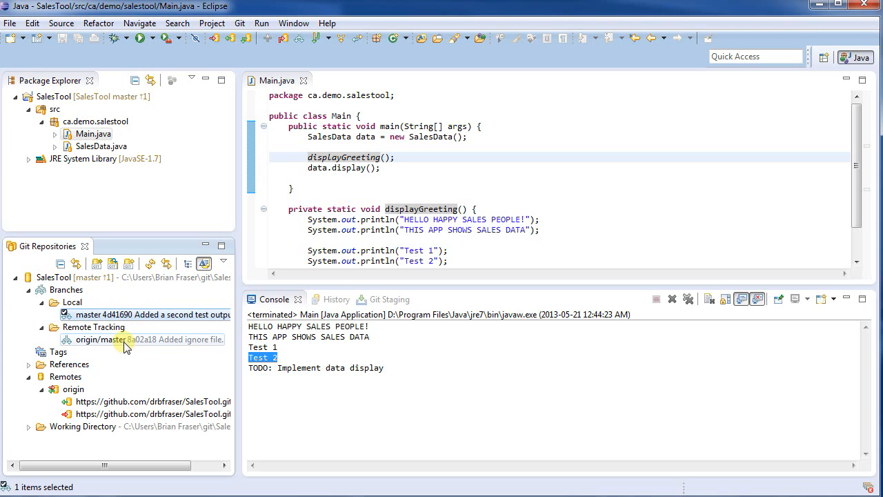
mouse_move(462, 286)
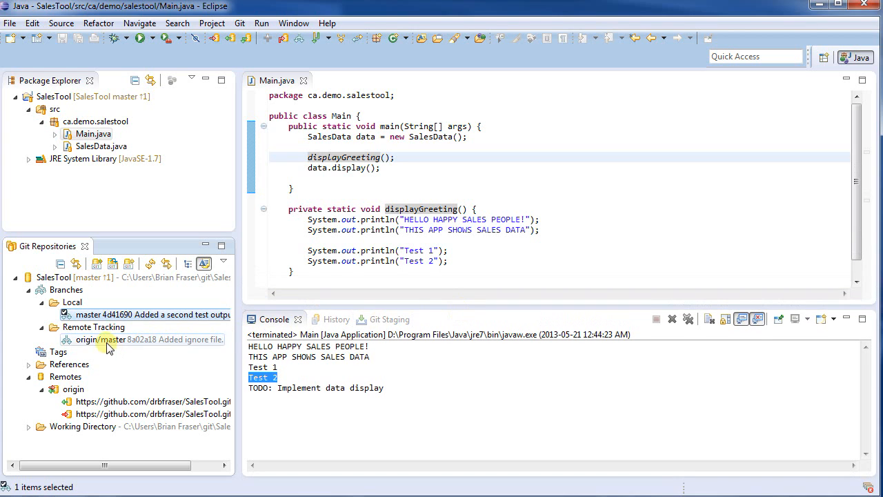
left_click(117, 338)
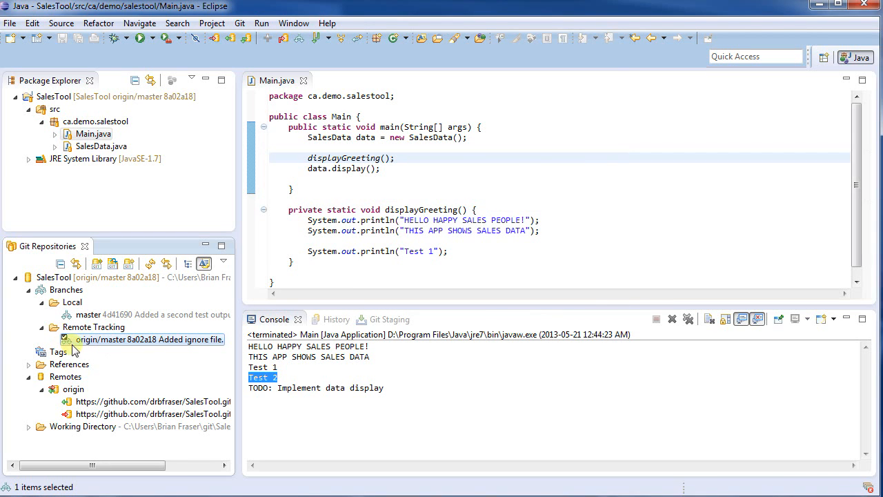
mouse_move(94, 350)
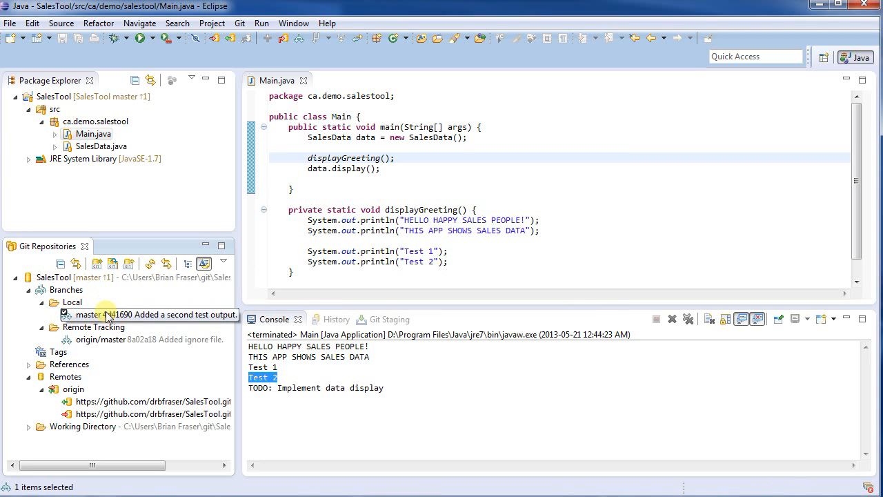
mouse_move(173, 323)
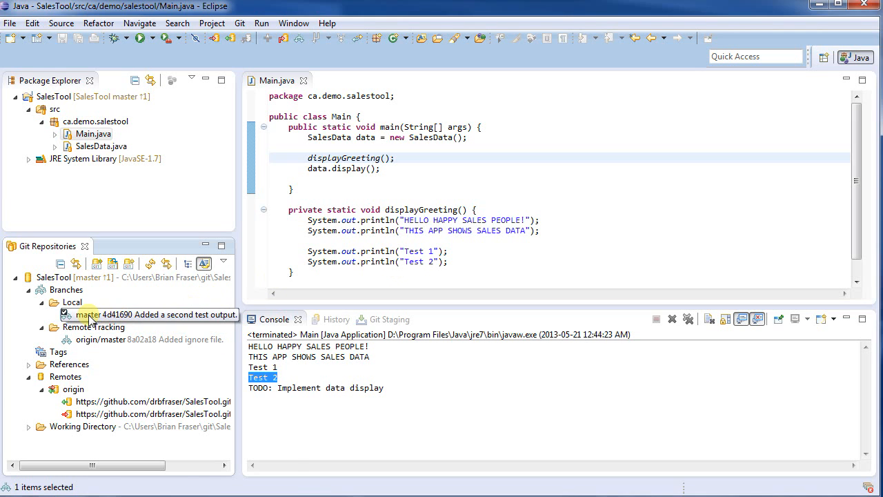
right_click(88, 314)
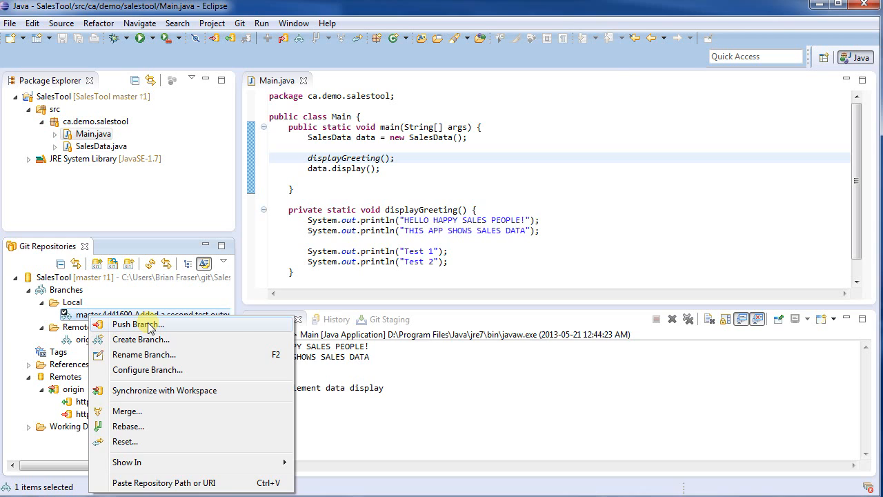
left_click(137, 324)
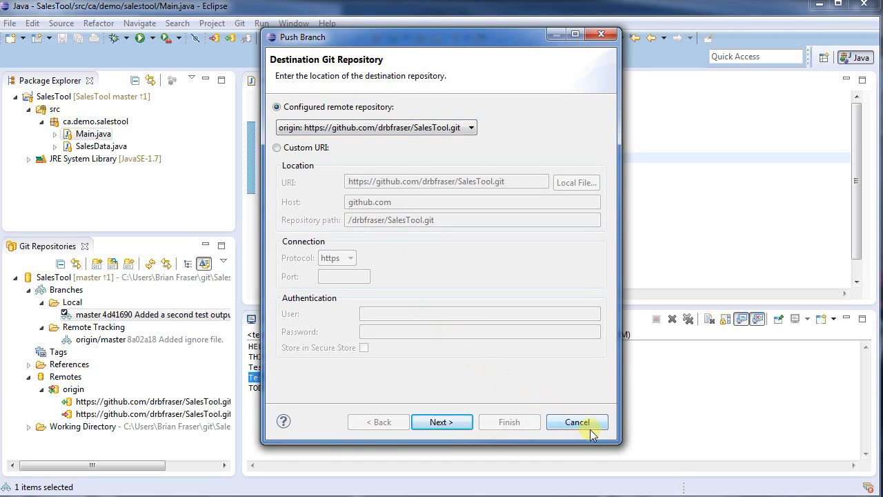
left_click(577, 422)
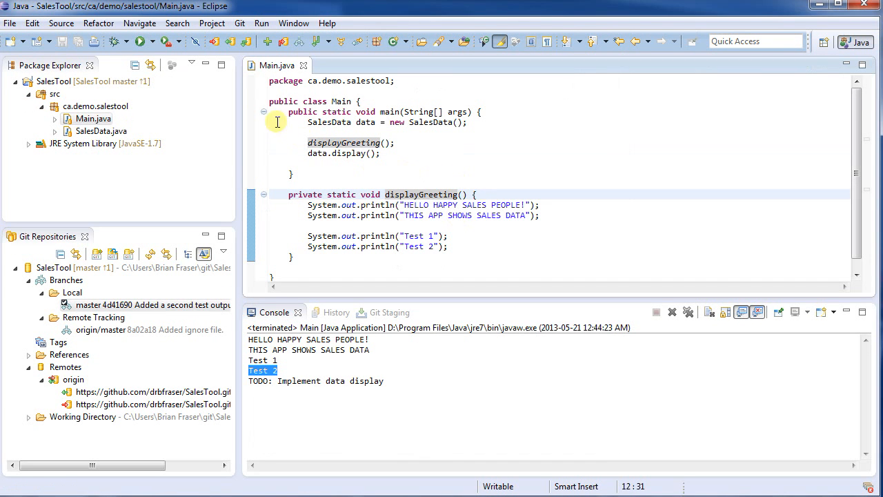
mouse_move(213, 42)
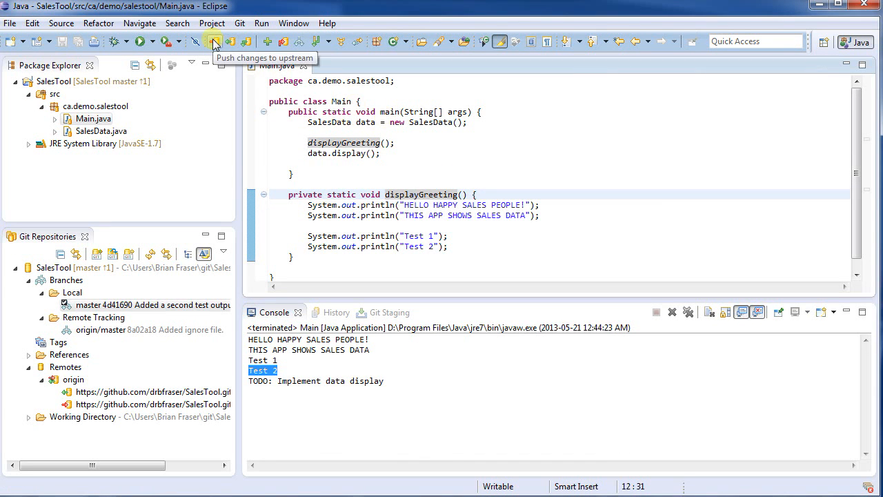
Step: Push "Added a second test output." to origin and review the changed files in Push Results
left_click(213, 42)
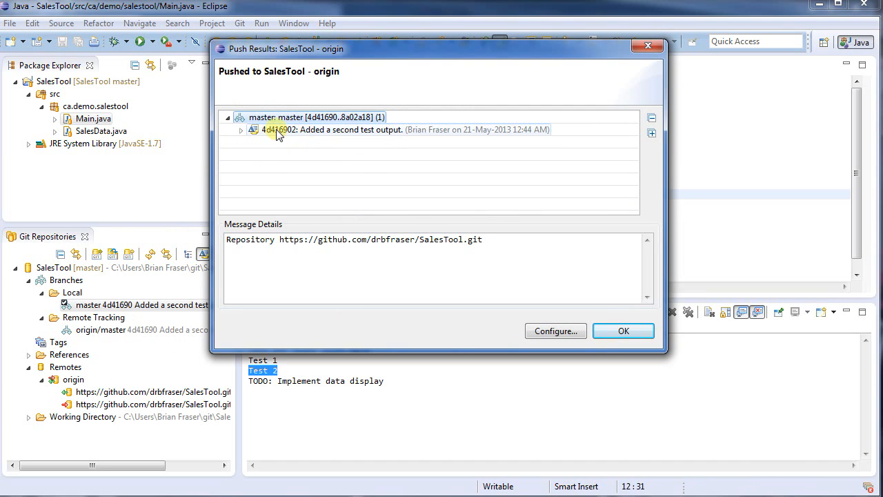
left_click(241, 130)
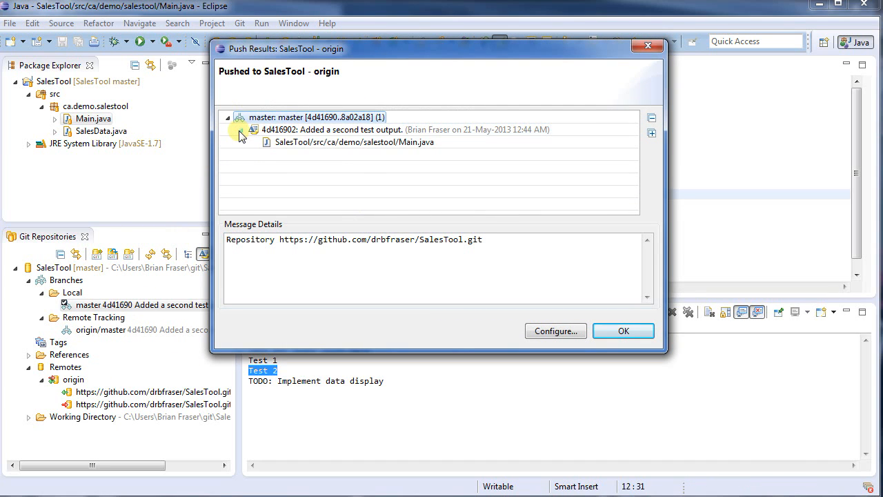
left_click(623, 331)
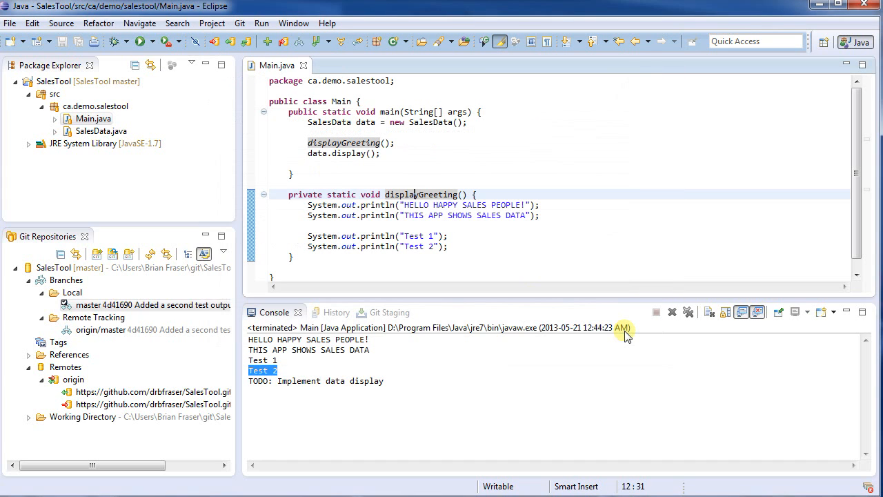
mouse_move(622, 328)
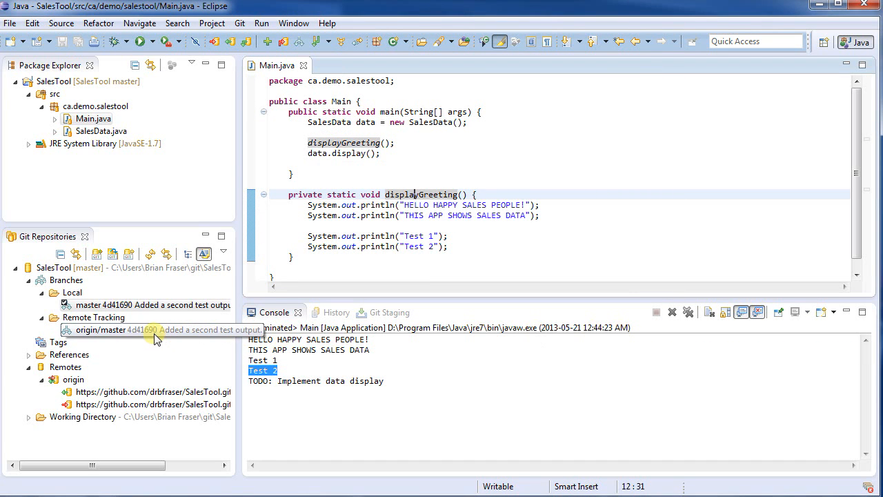
mouse_move(102, 301)
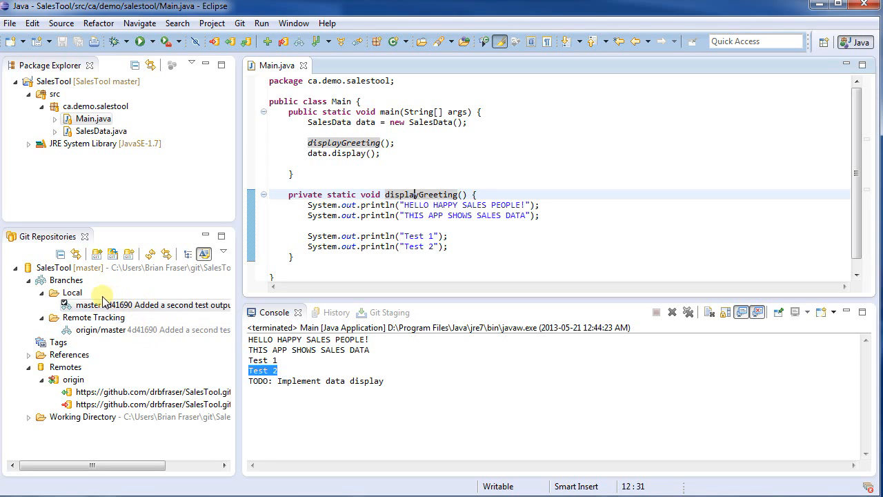
mouse_move(131, 304)
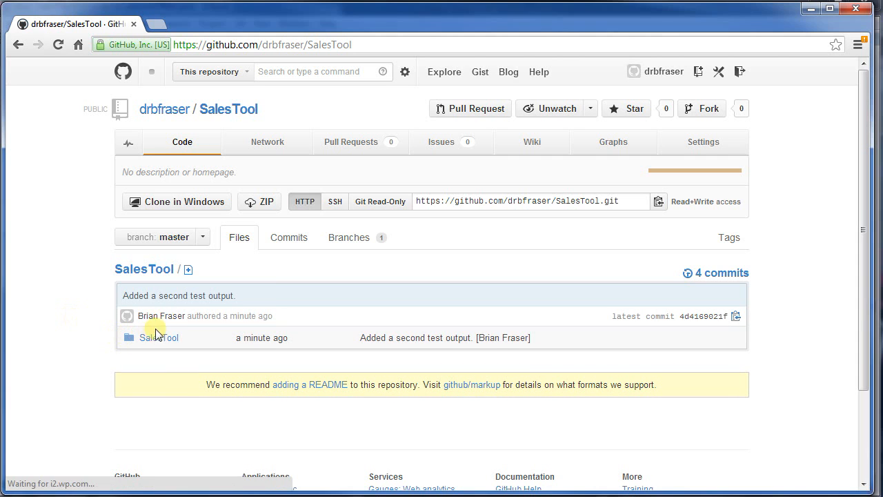
mouse_move(276, 319)
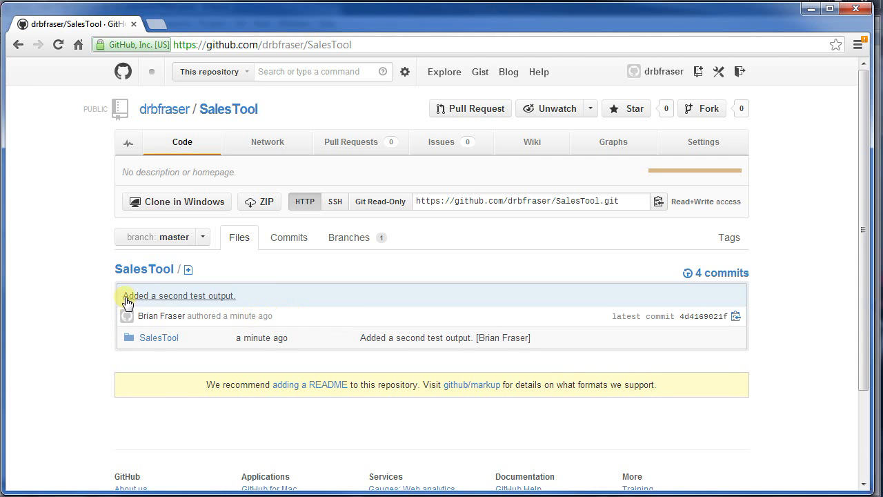
Step: Open the "Added a second test output." commit on GitHub and review its Test 2 diff
double_click(178, 295)
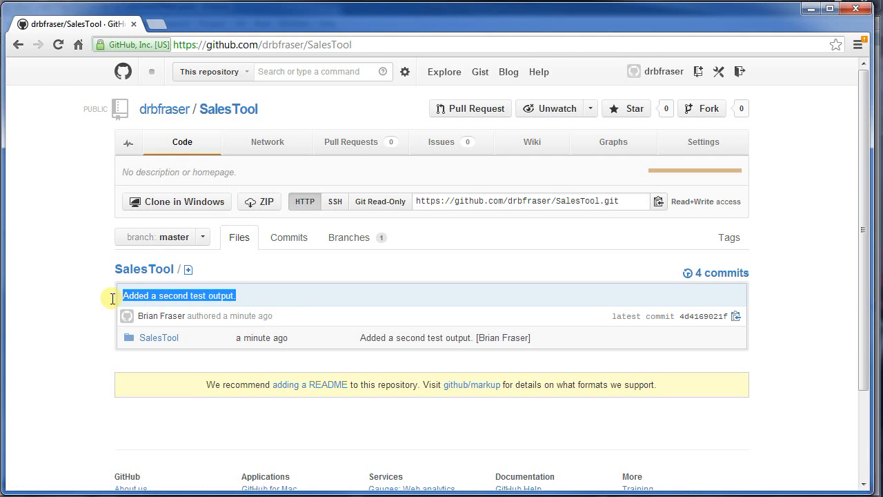
mouse_move(196, 304)
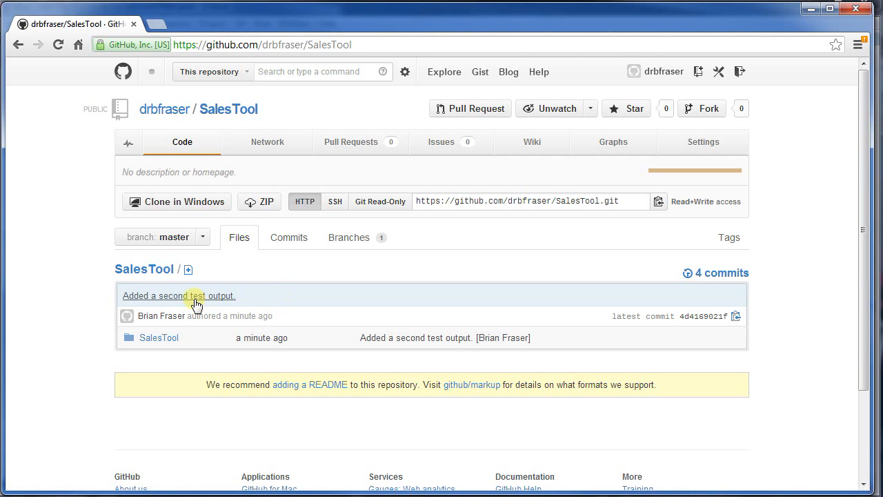
left_click(178, 295)
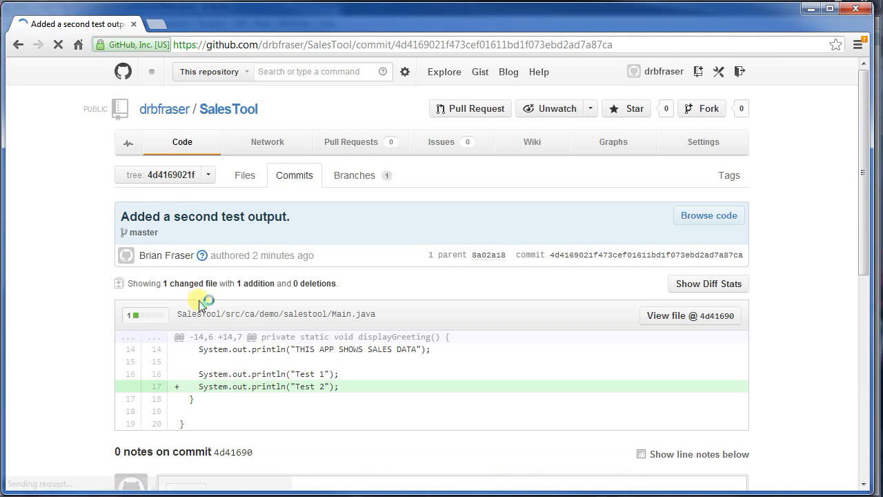
scroll("down", 3)
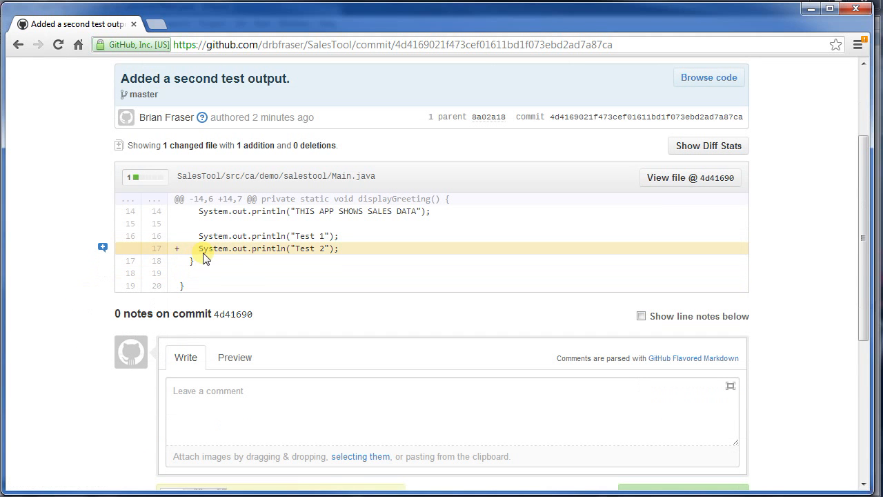
scroll("up", 3)
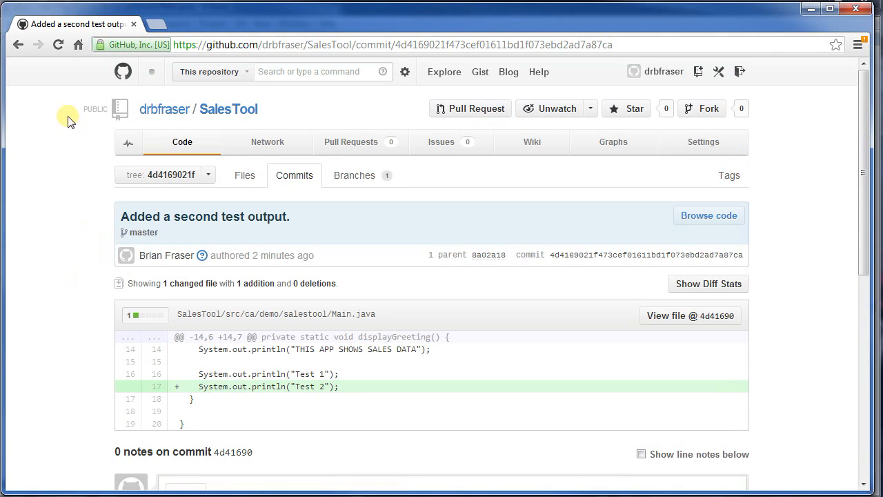
left_click(229, 109)
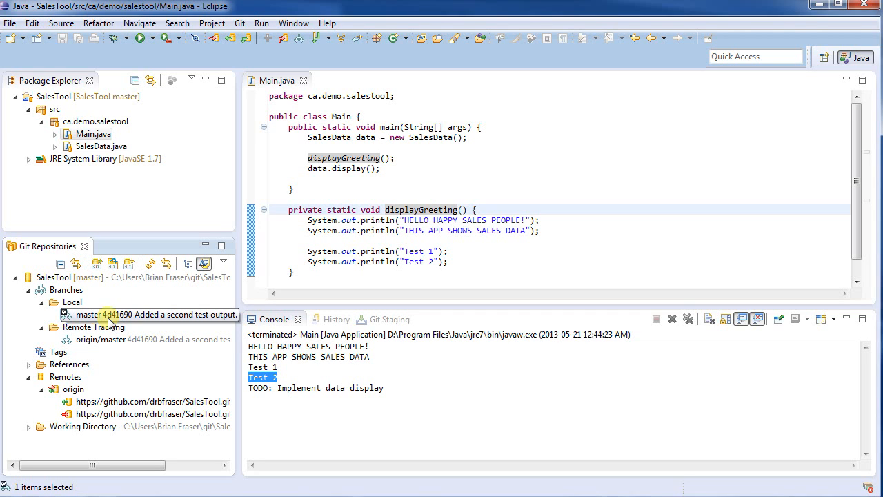
Step: Inspect local master, then show the History view with master and origin/master at 4d41690
left_click(102, 339)
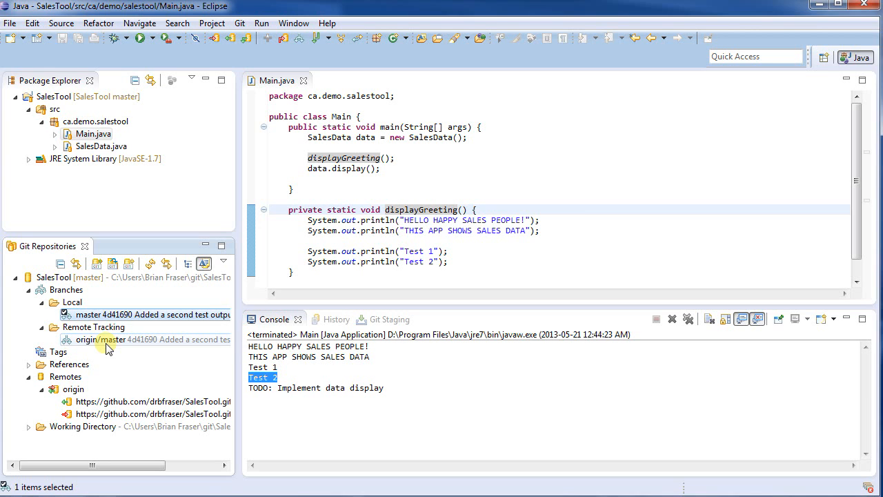
mouse_move(452, 163)
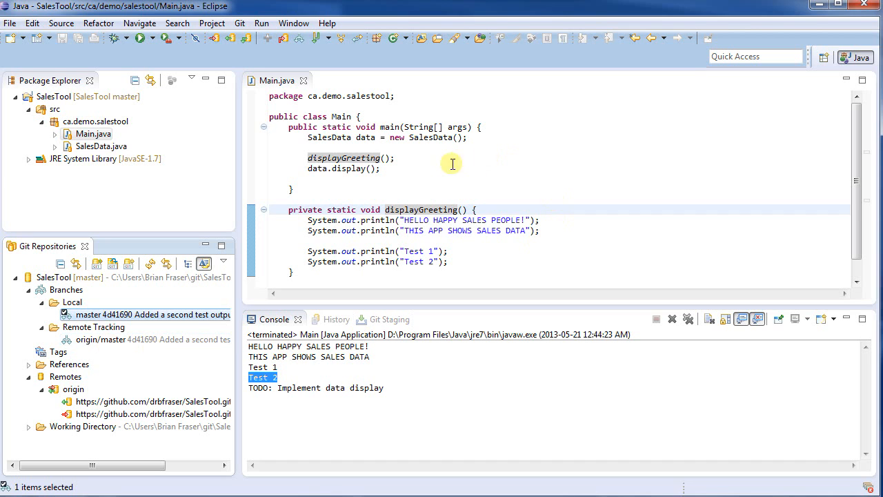
mouse_move(371, 339)
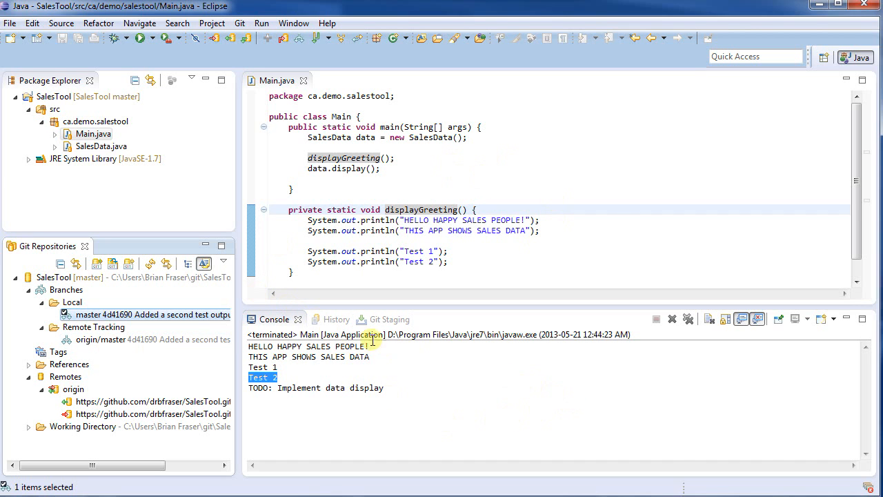
left_click(322, 318)
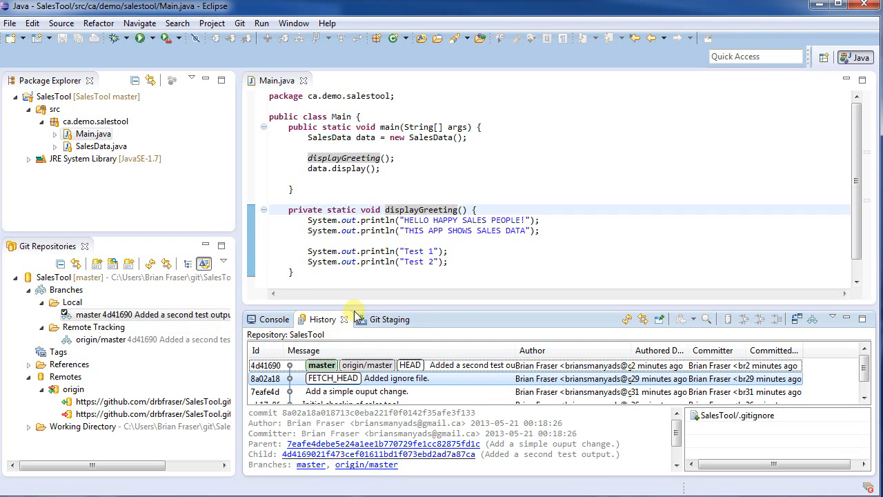
Step: Enlarge the History pane, select commit 4d41690, and widen the Message column
left_click_drag(356, 309, 356, 223)
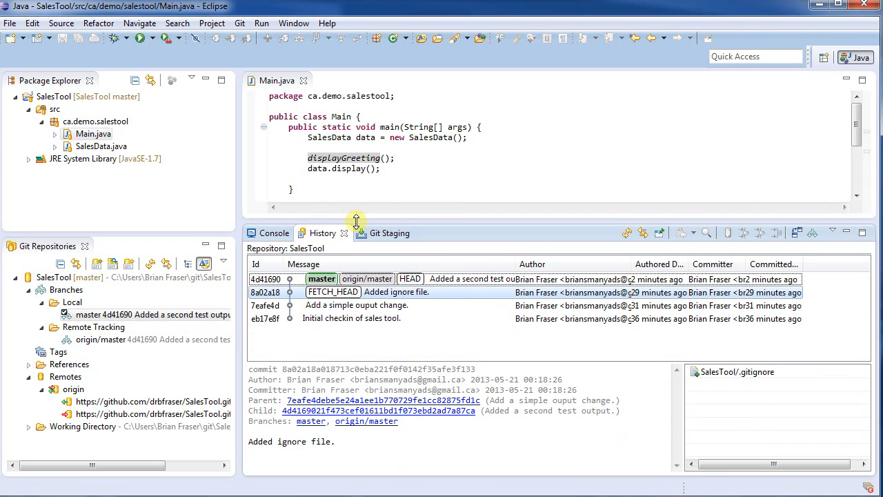
mouse_move(390, 296)
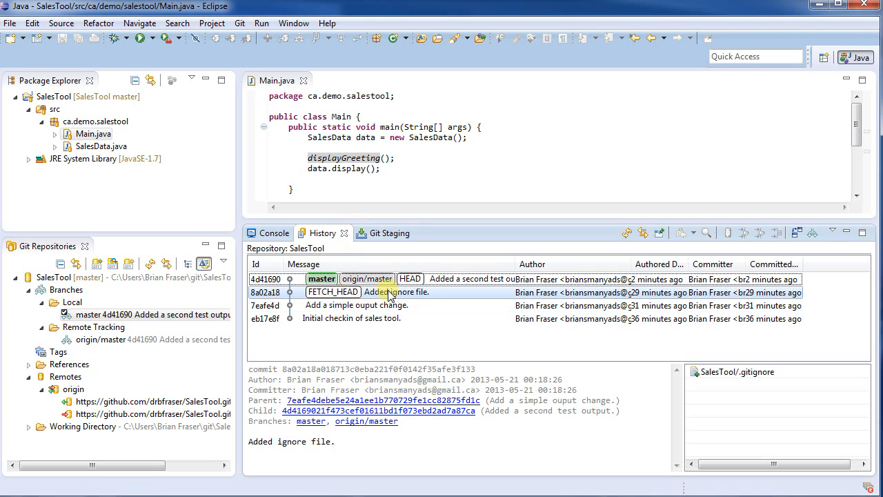
left_click(470, 279)
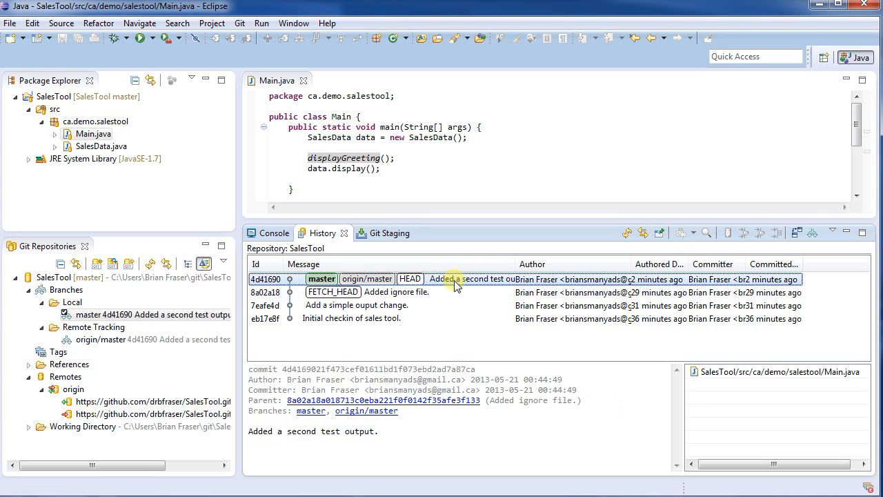
left_click_drag(514, 264, 573, 264)
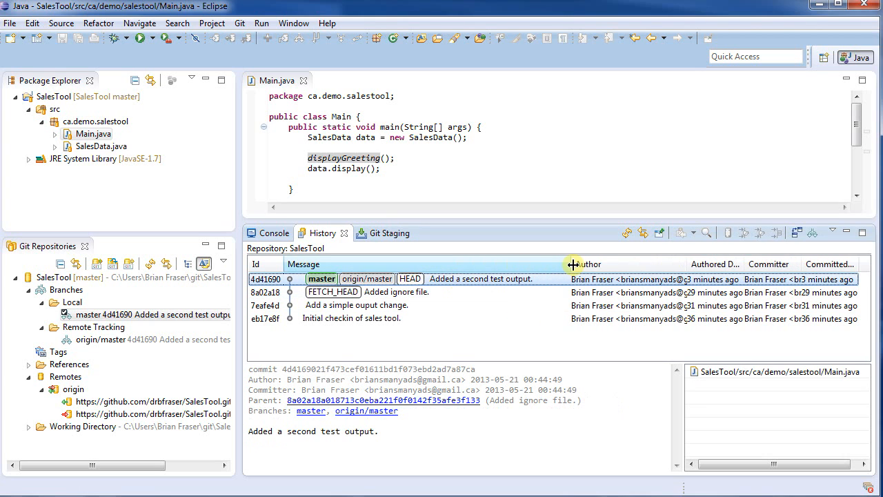